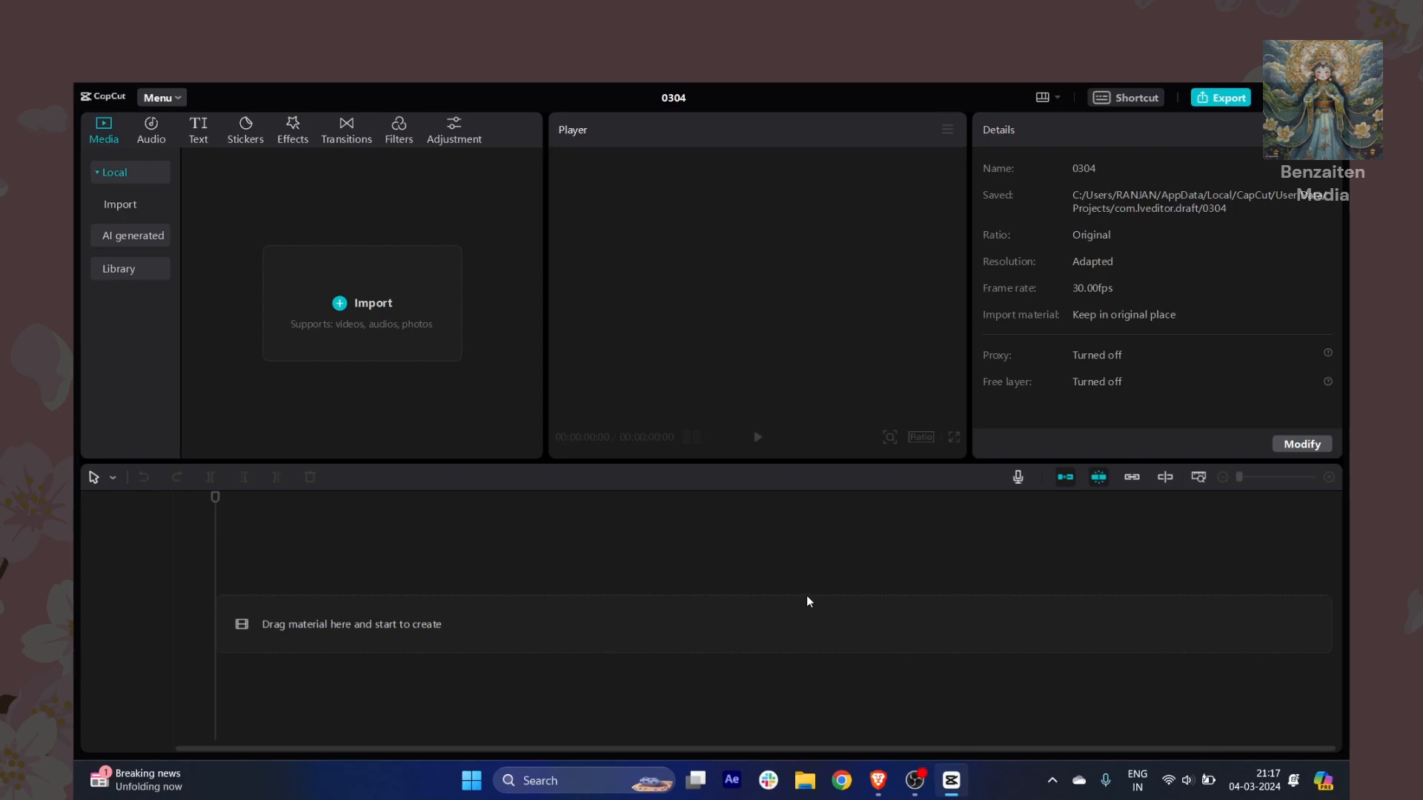
mouse_move(618, 328)
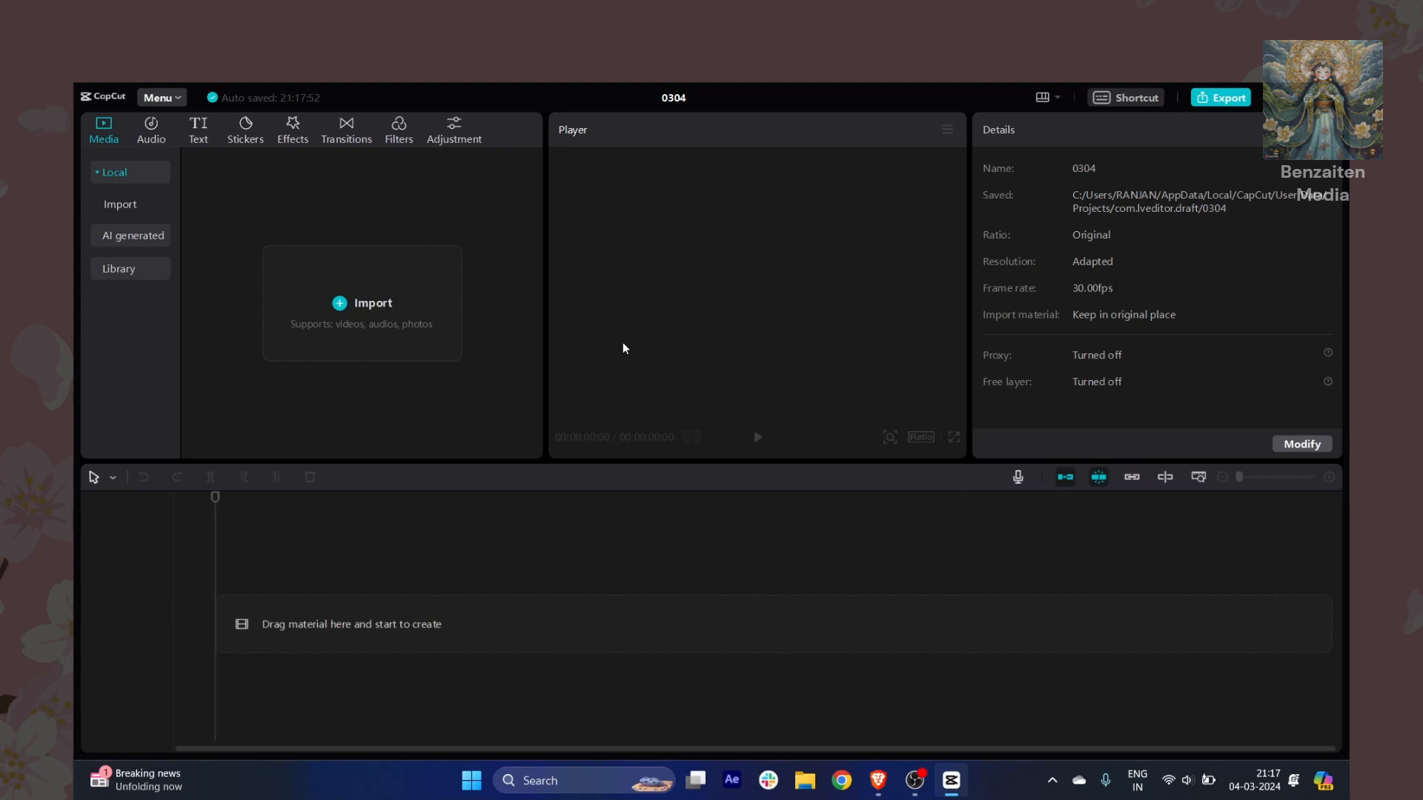
mouse_move(673, 539)
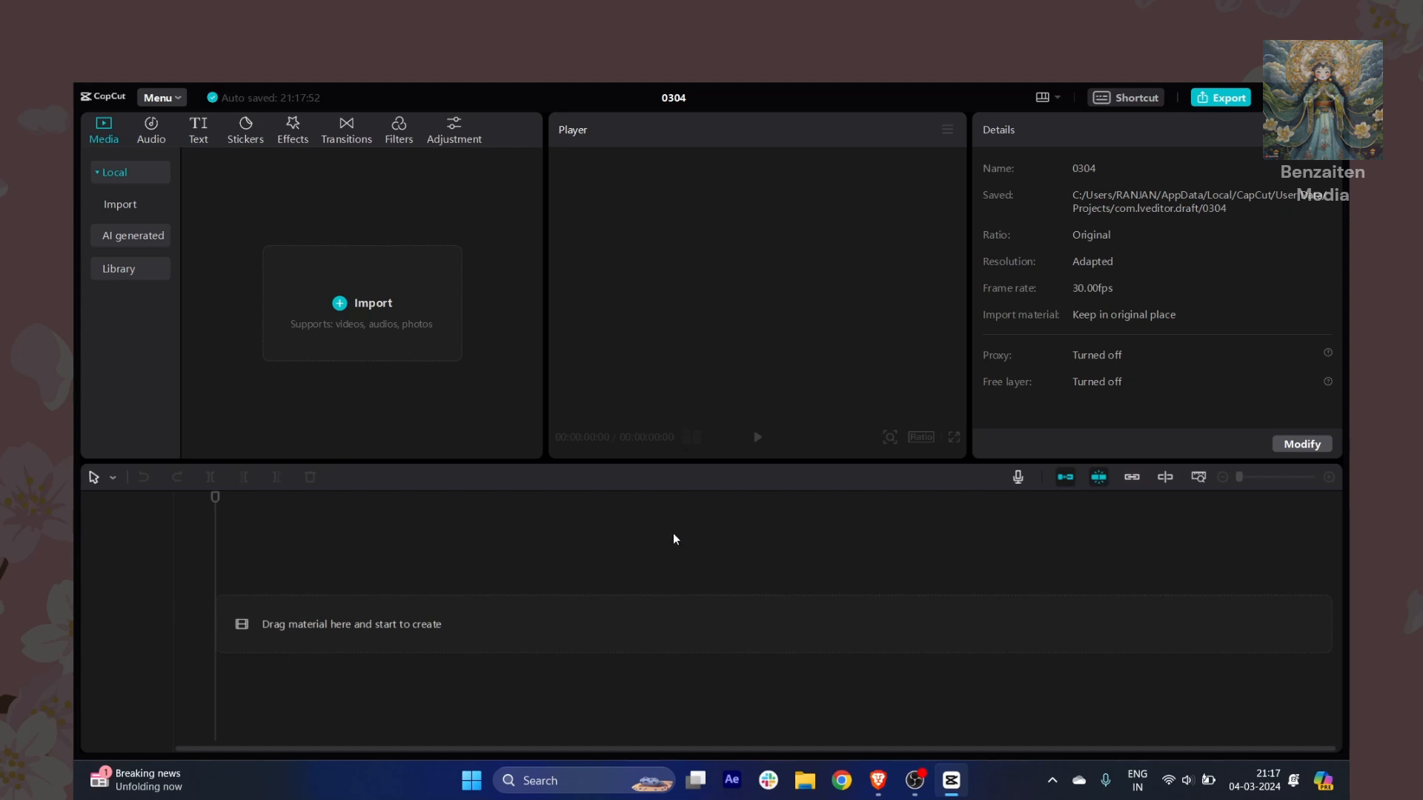
mouse_move(820, 684)
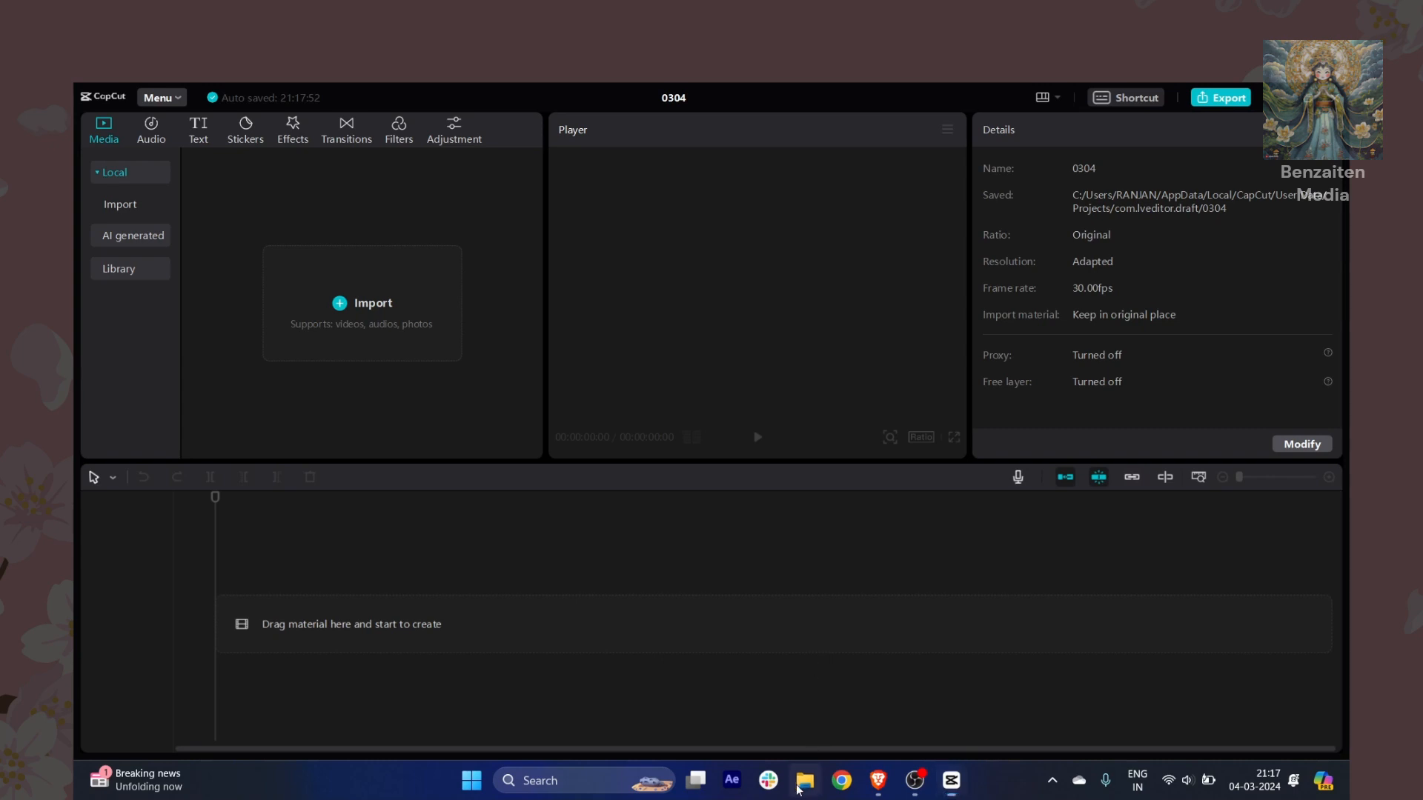
Step: Preview the eagle removebg-preview PNG in File Explorer's Downloads folder
click(803, 780)
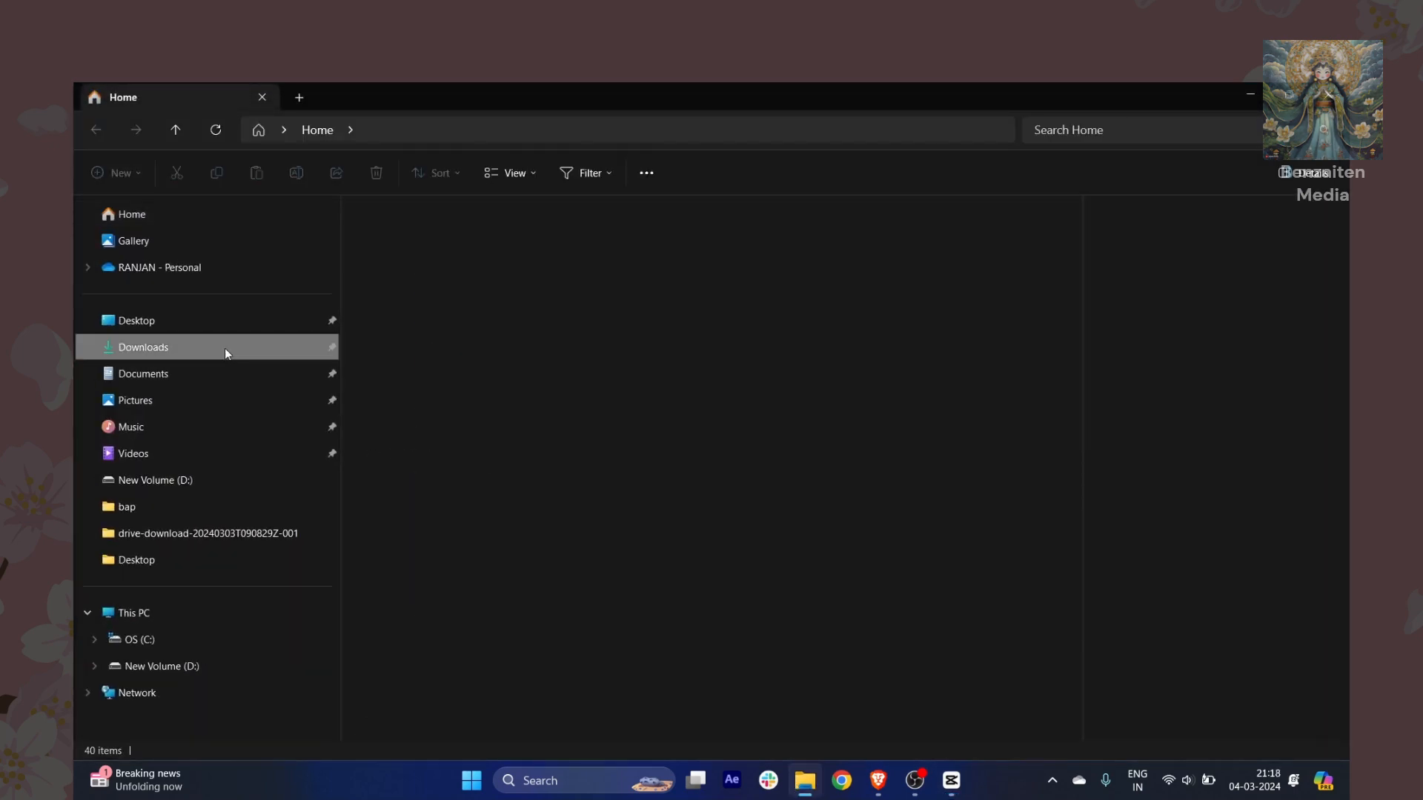
click(142, 347)
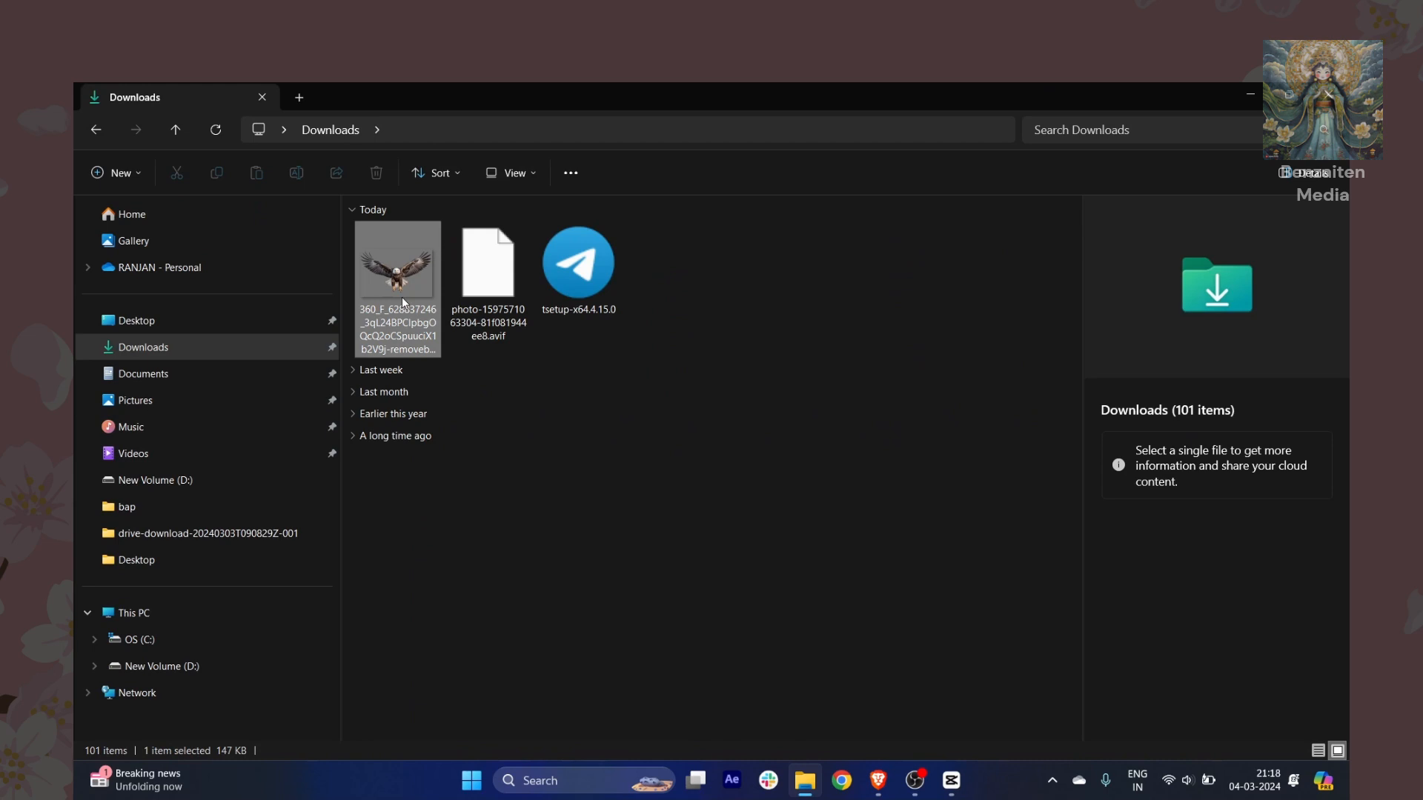
click(396, 272)
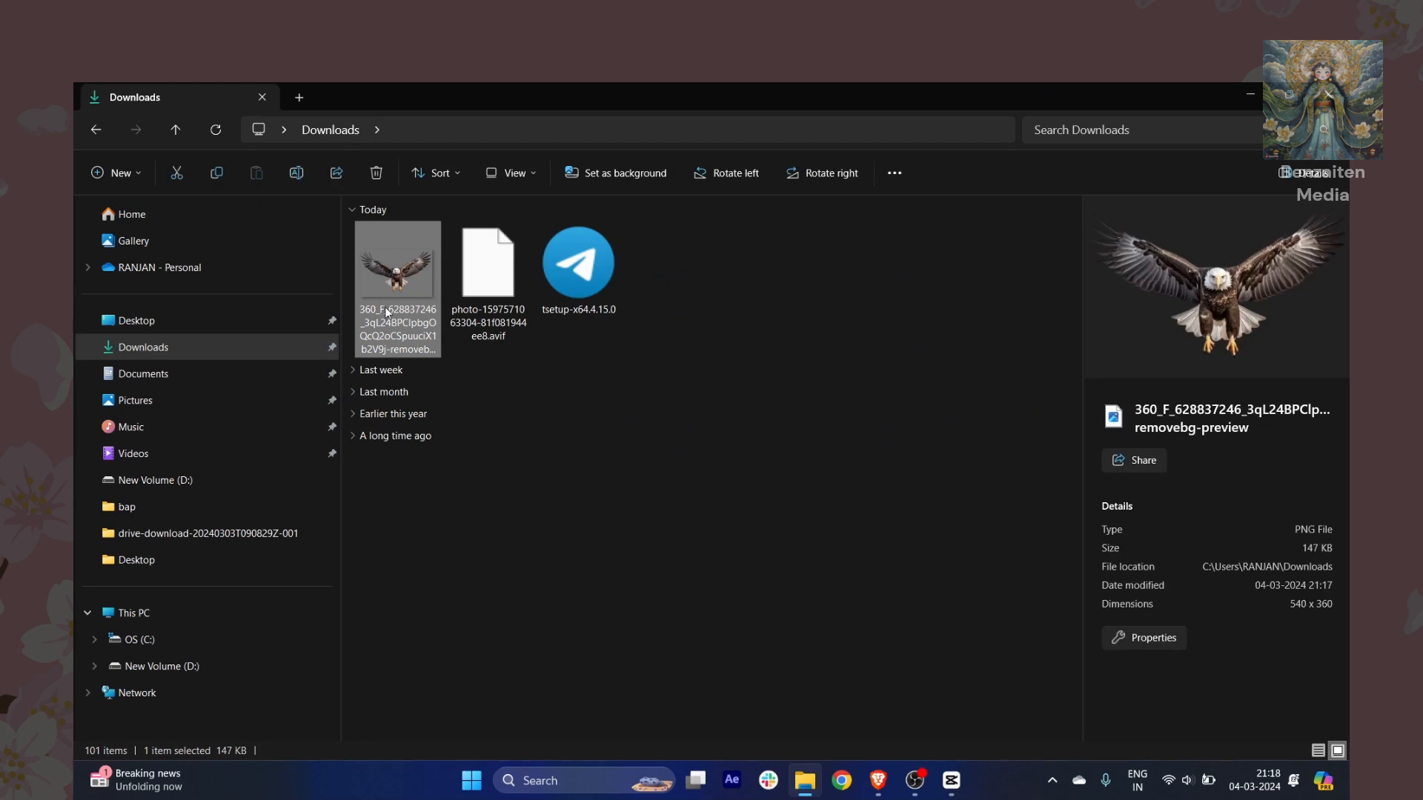
mouse_move(397, 266)
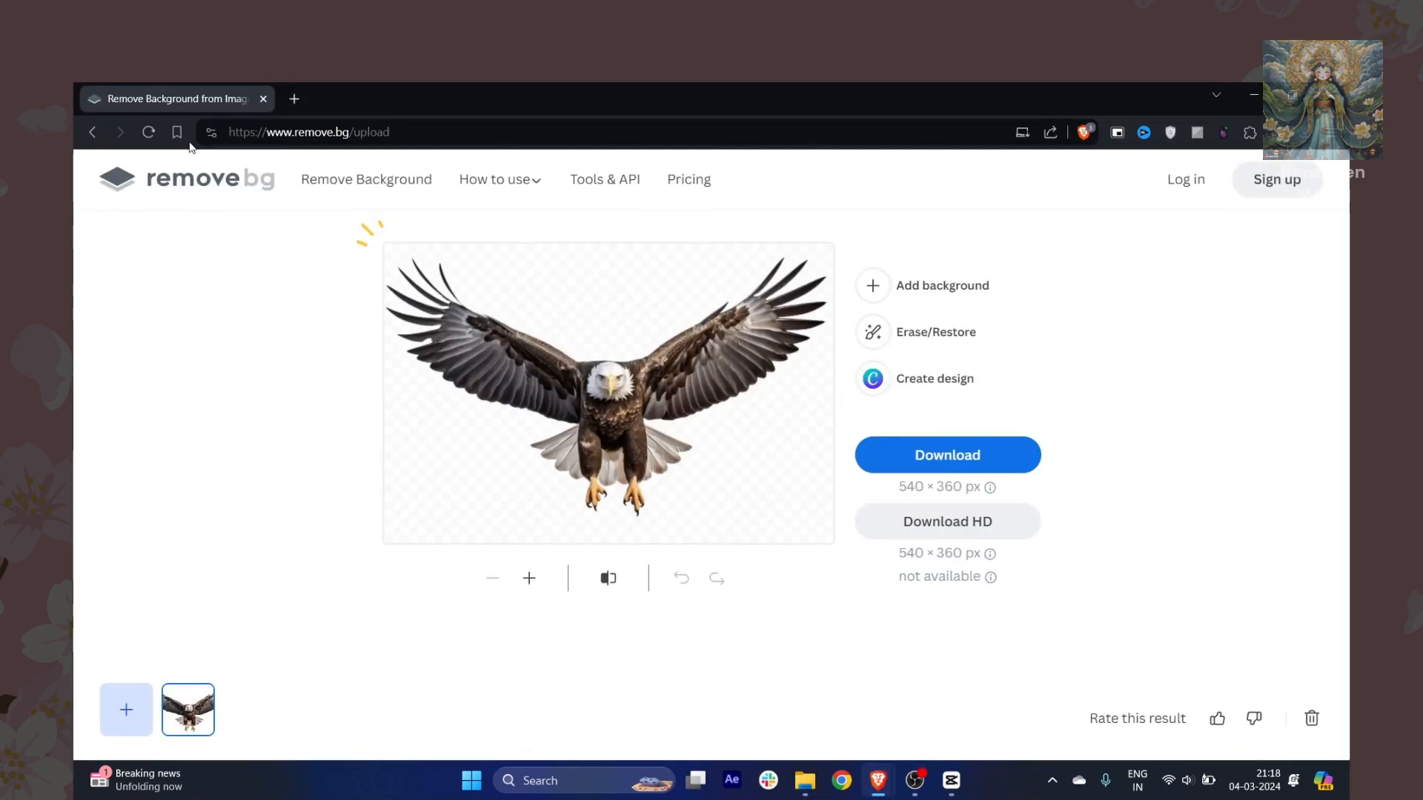
mouse_move(266, 197)
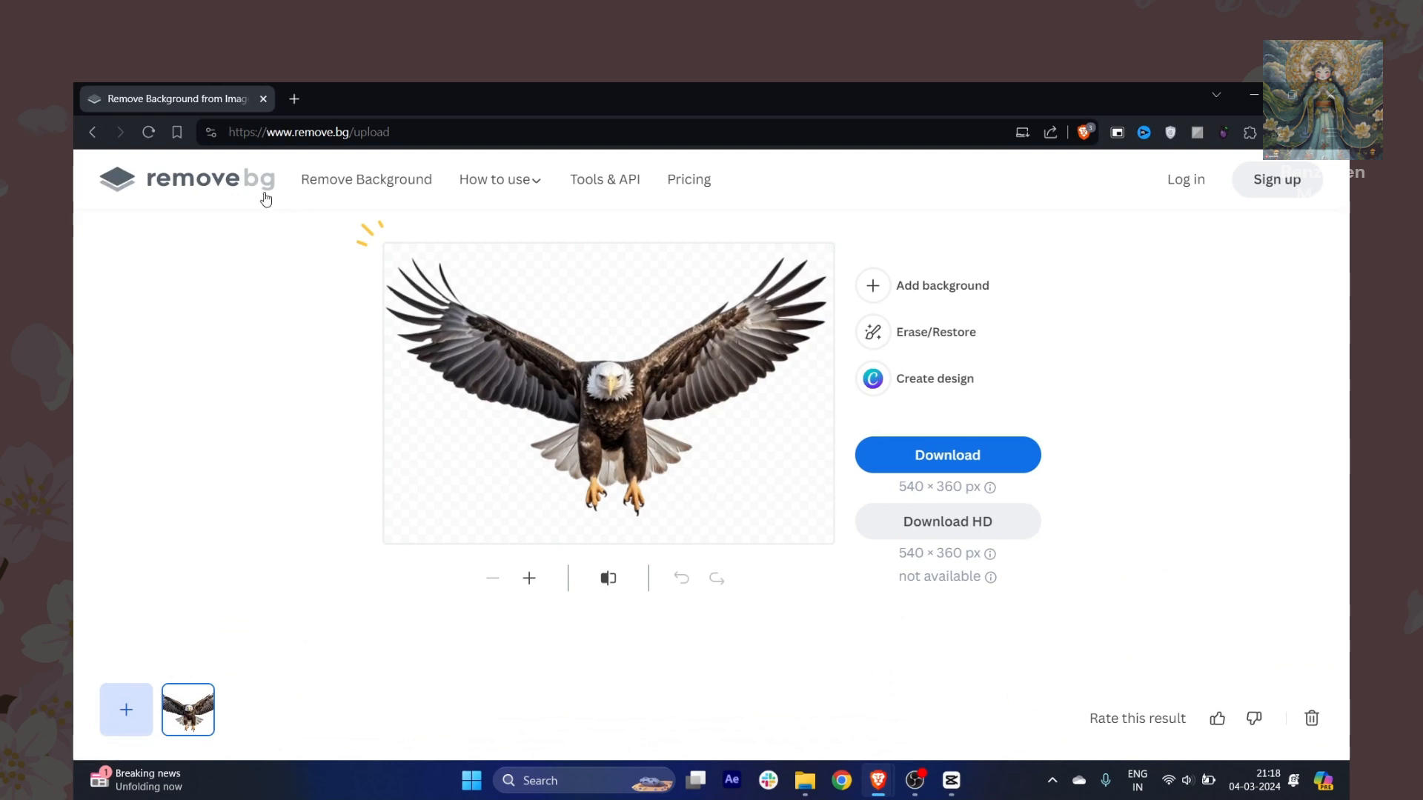
mouse_move(632, 329)
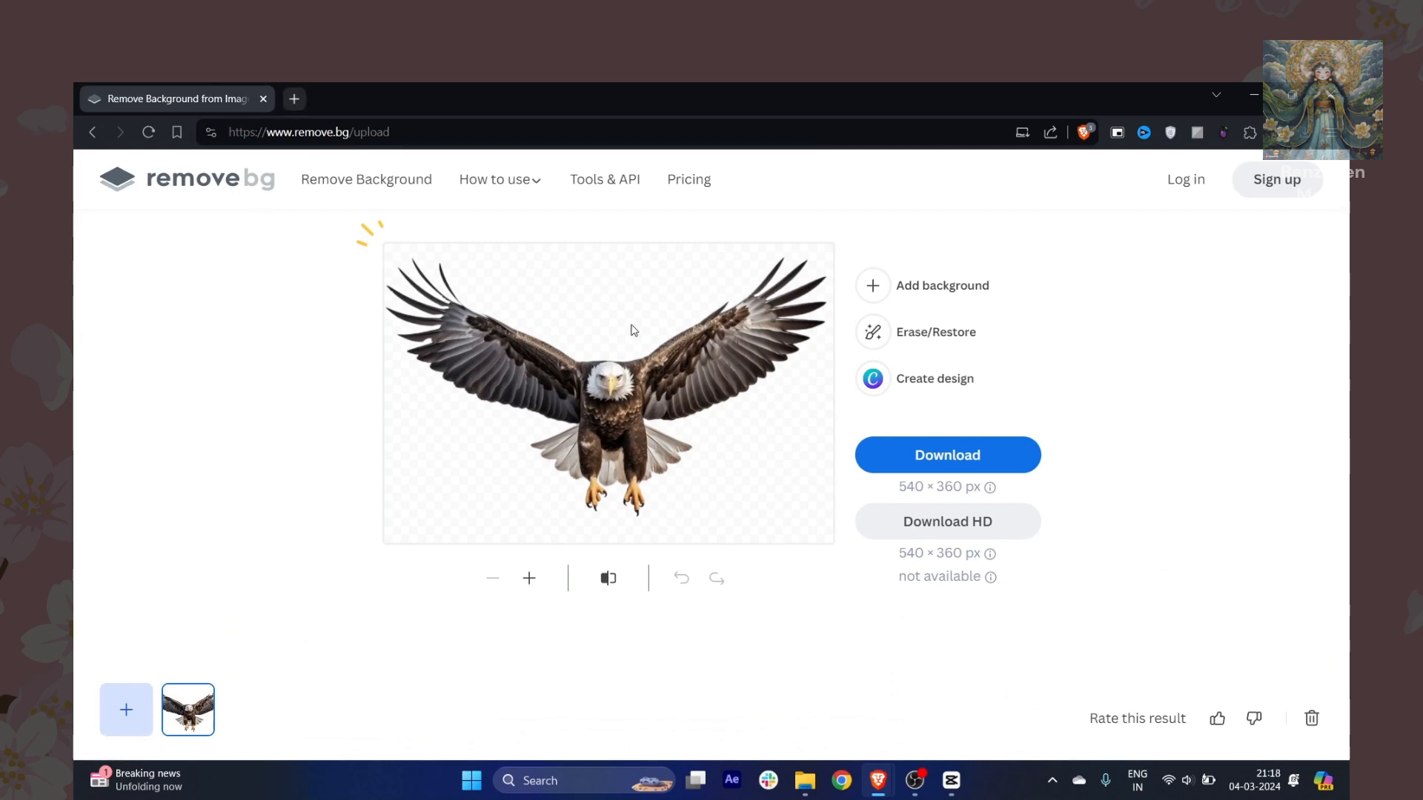
mouse_move(659, 312)
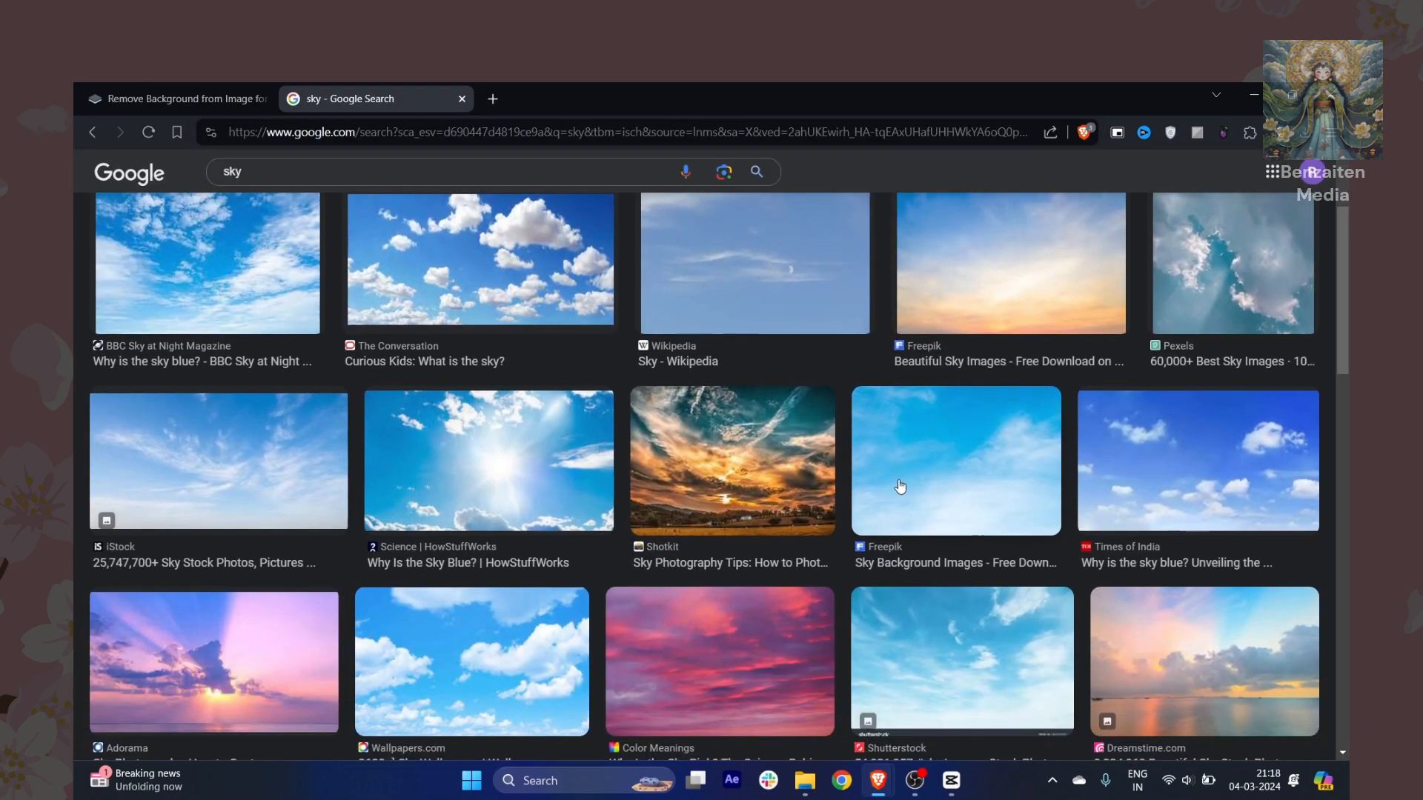
Step: Save the BBC blue cloudy sky image to Downloads as why-sky-blue-2db86ae
click(206, 263)
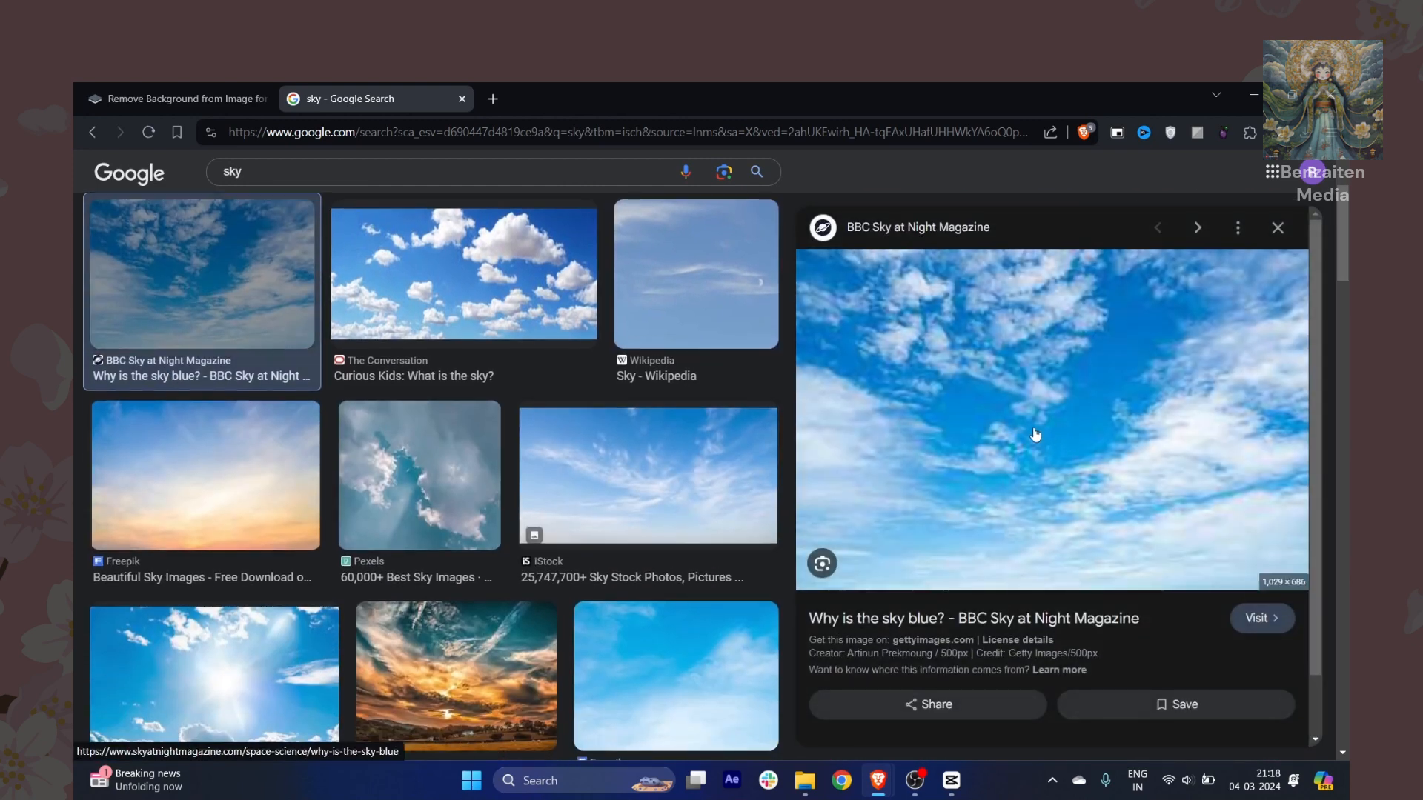
right_click(1035, 435)
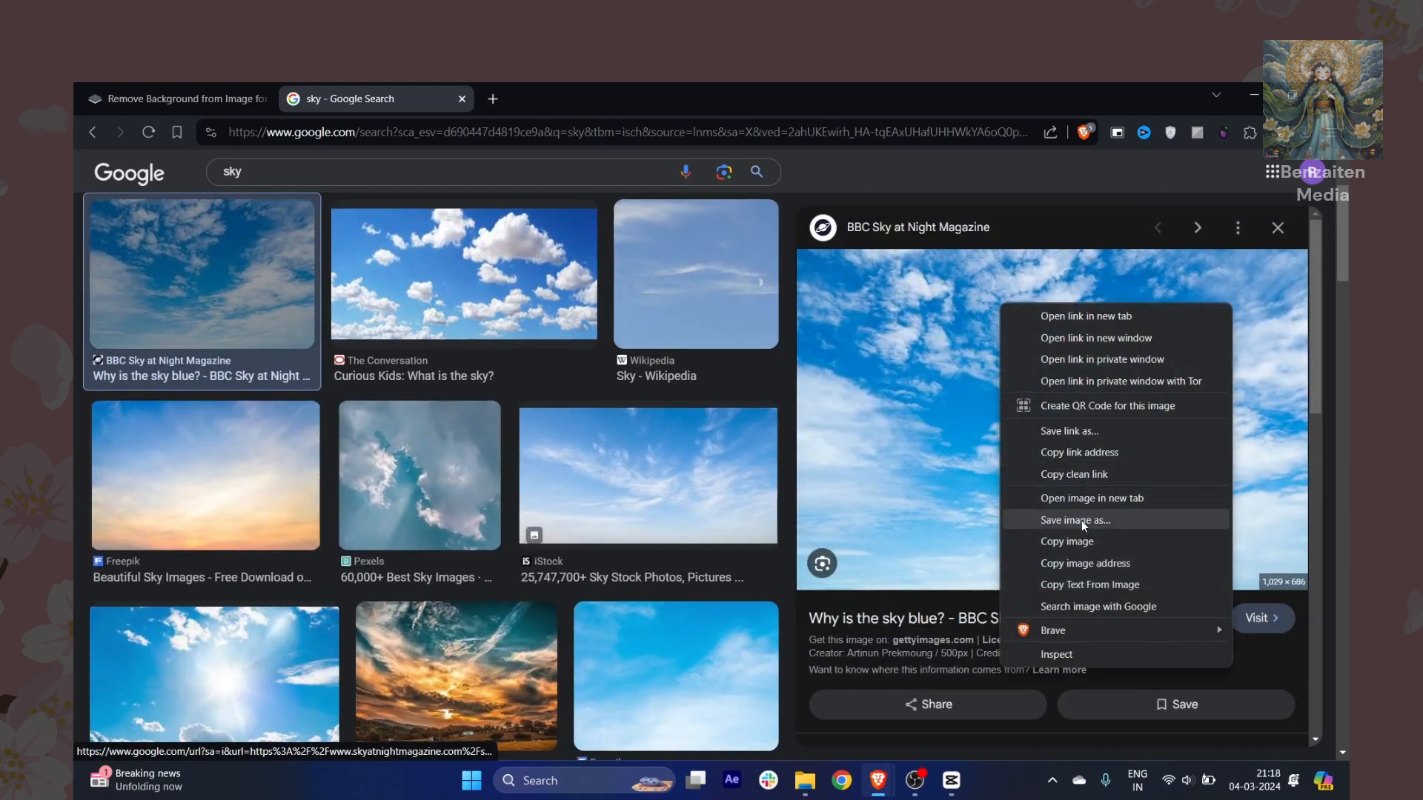
click(1074, 520)
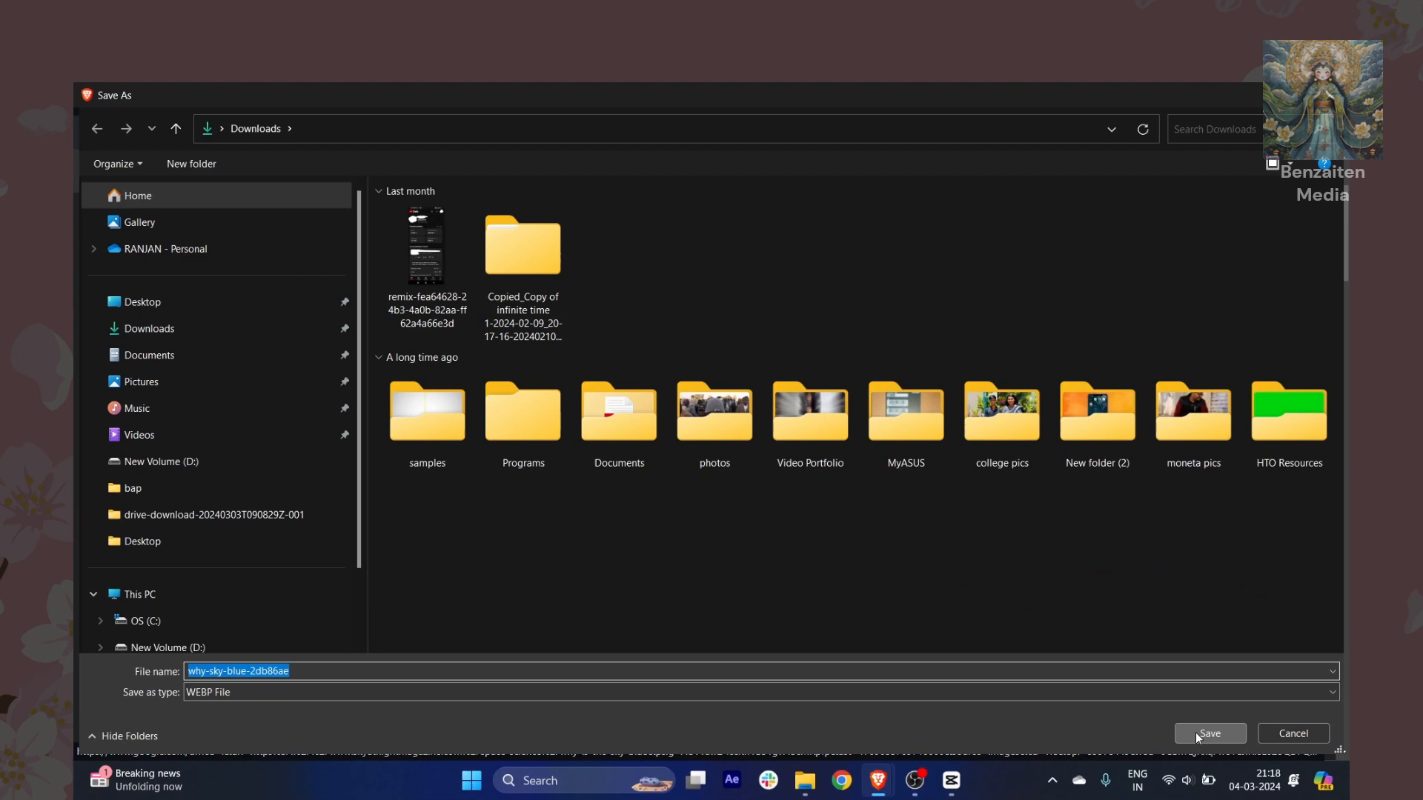
click(1208, 733)
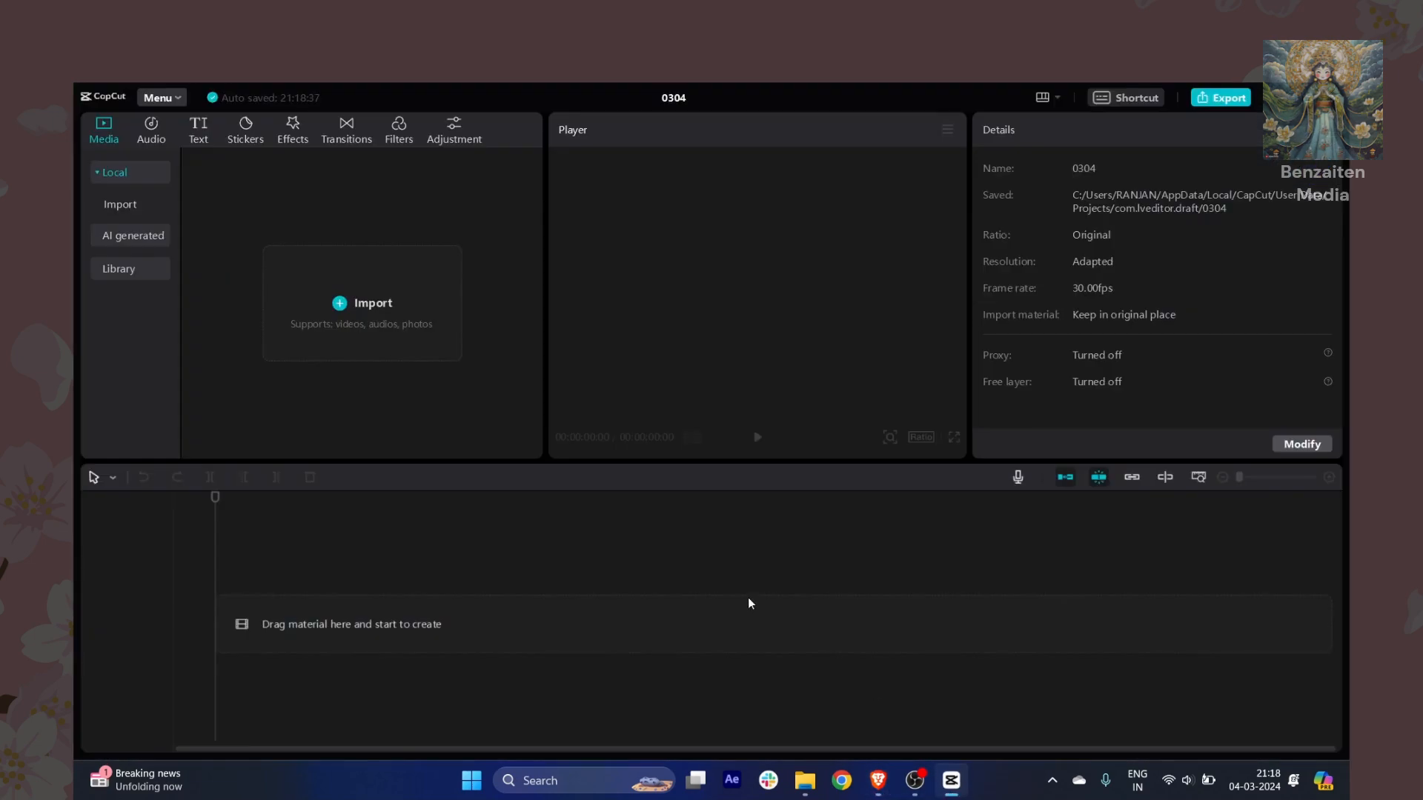
Step: Import the sky and eagle images from Downloads into CapCut's media
click(361, 302)
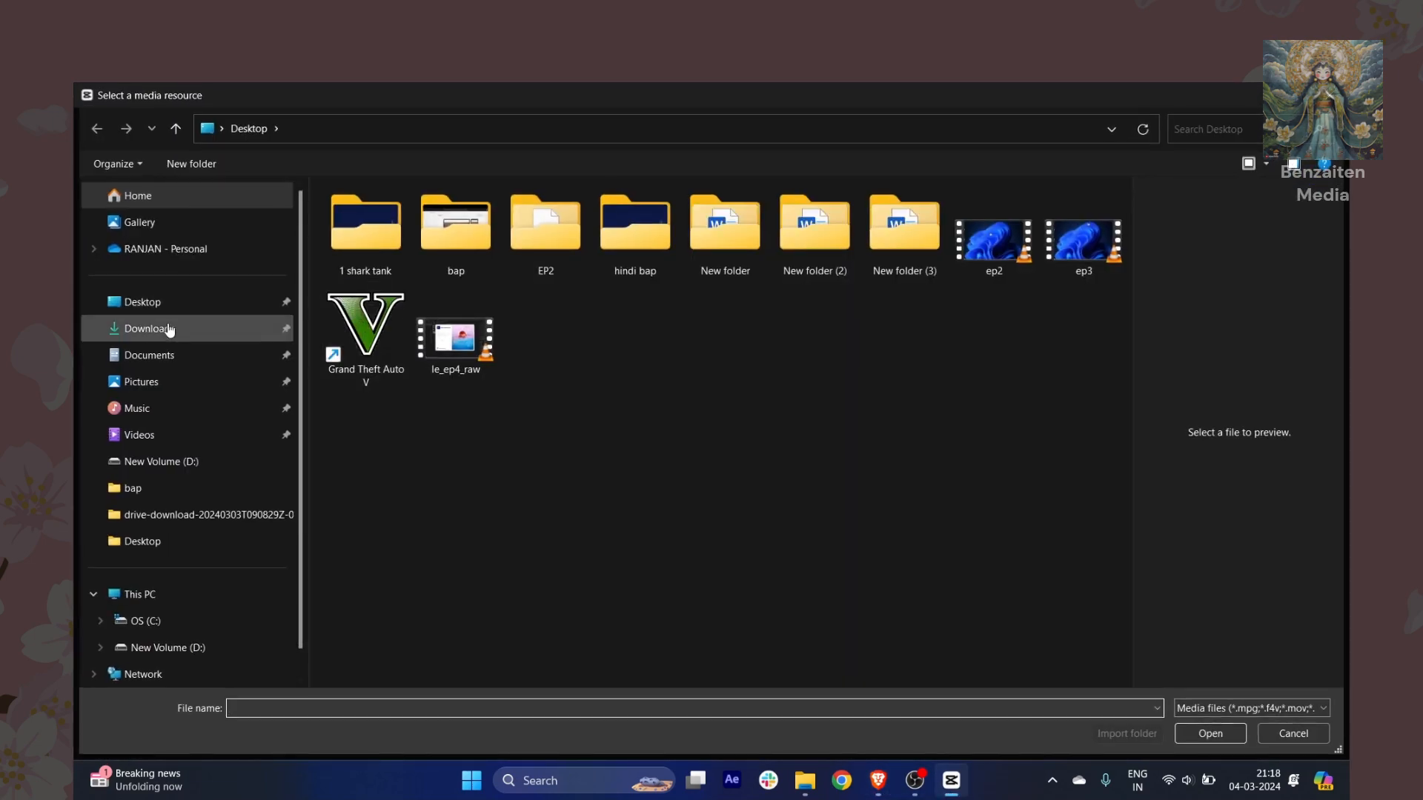
click(148, 328)
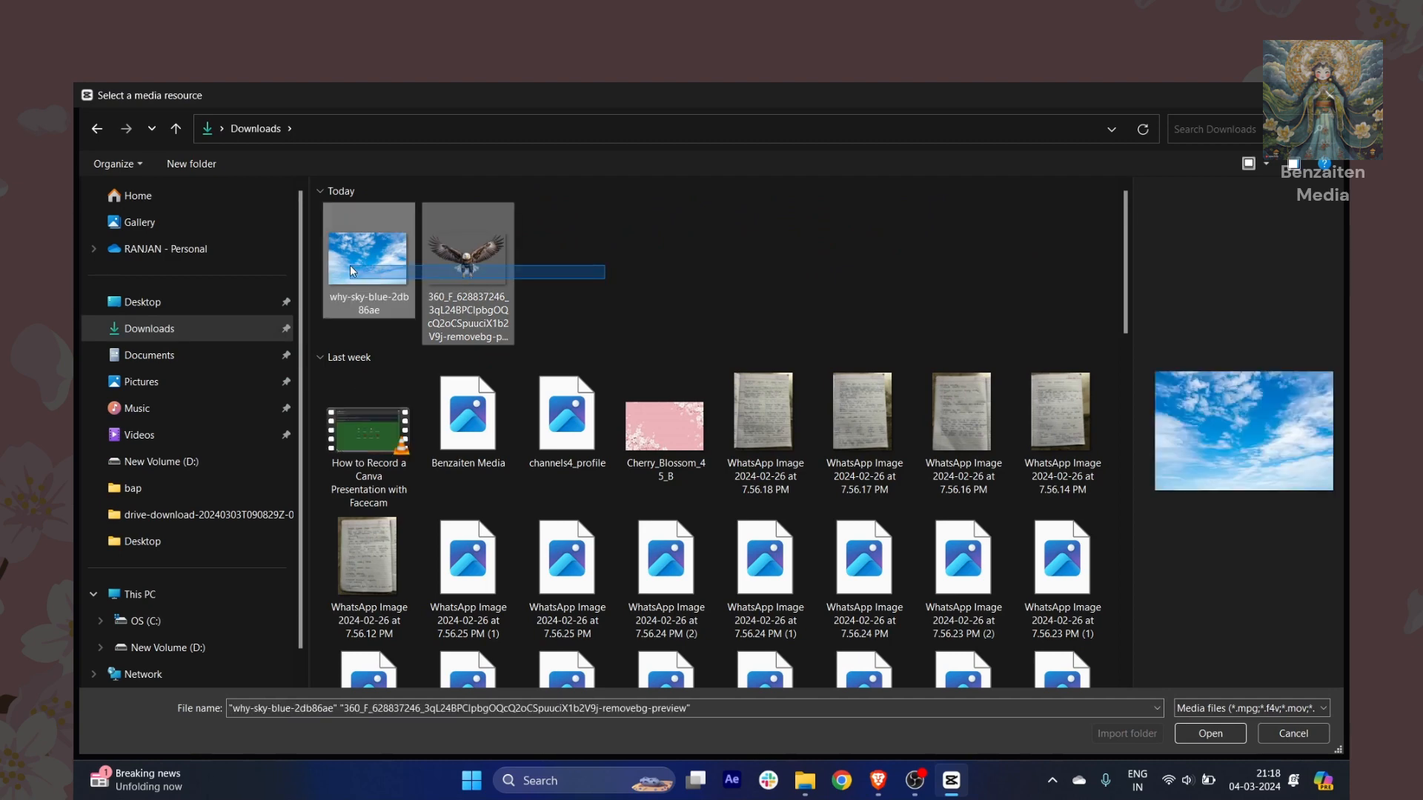
click(1209, 733)
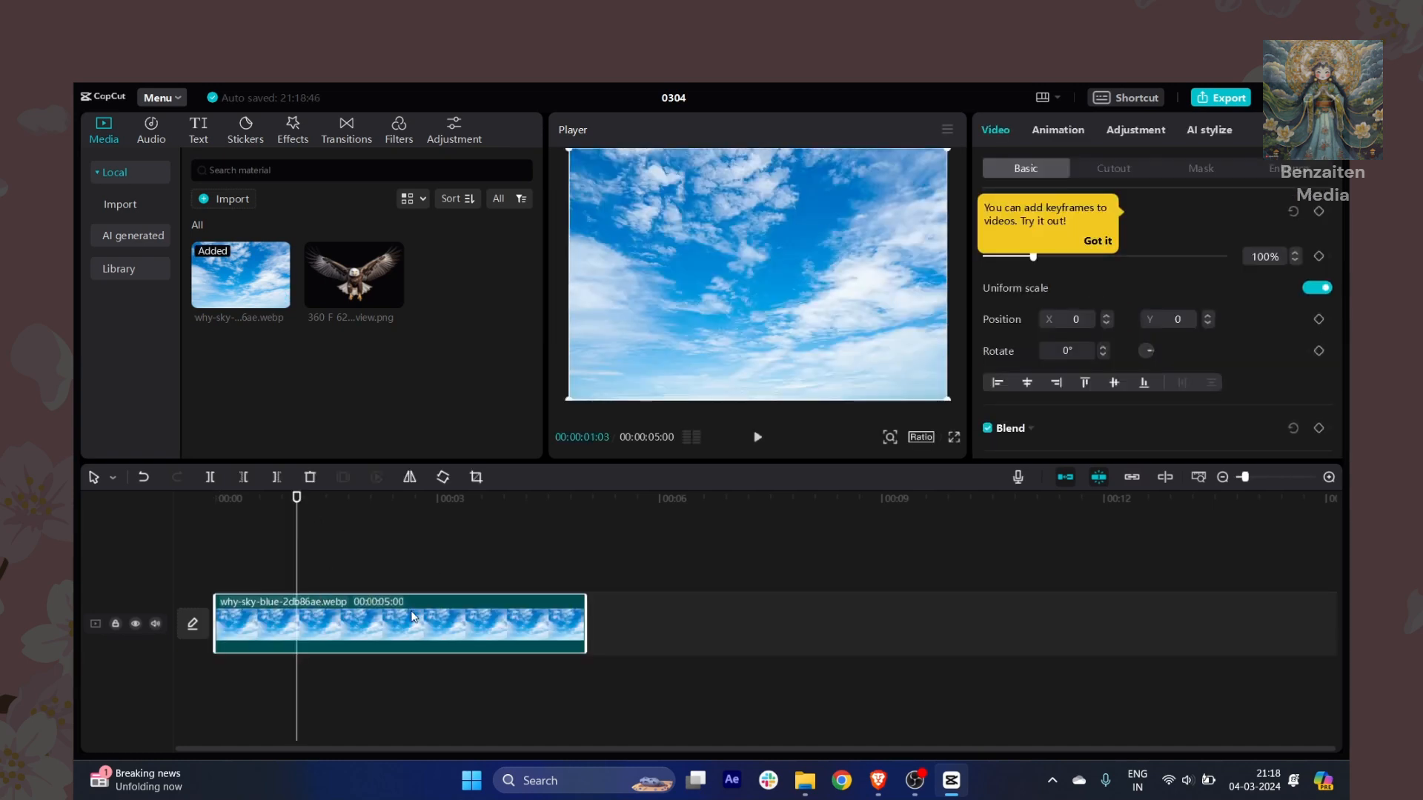
Step: Dismiss the keyframe tip and add the eagle PNG as a track above the sky clip
scroll(down, 3)
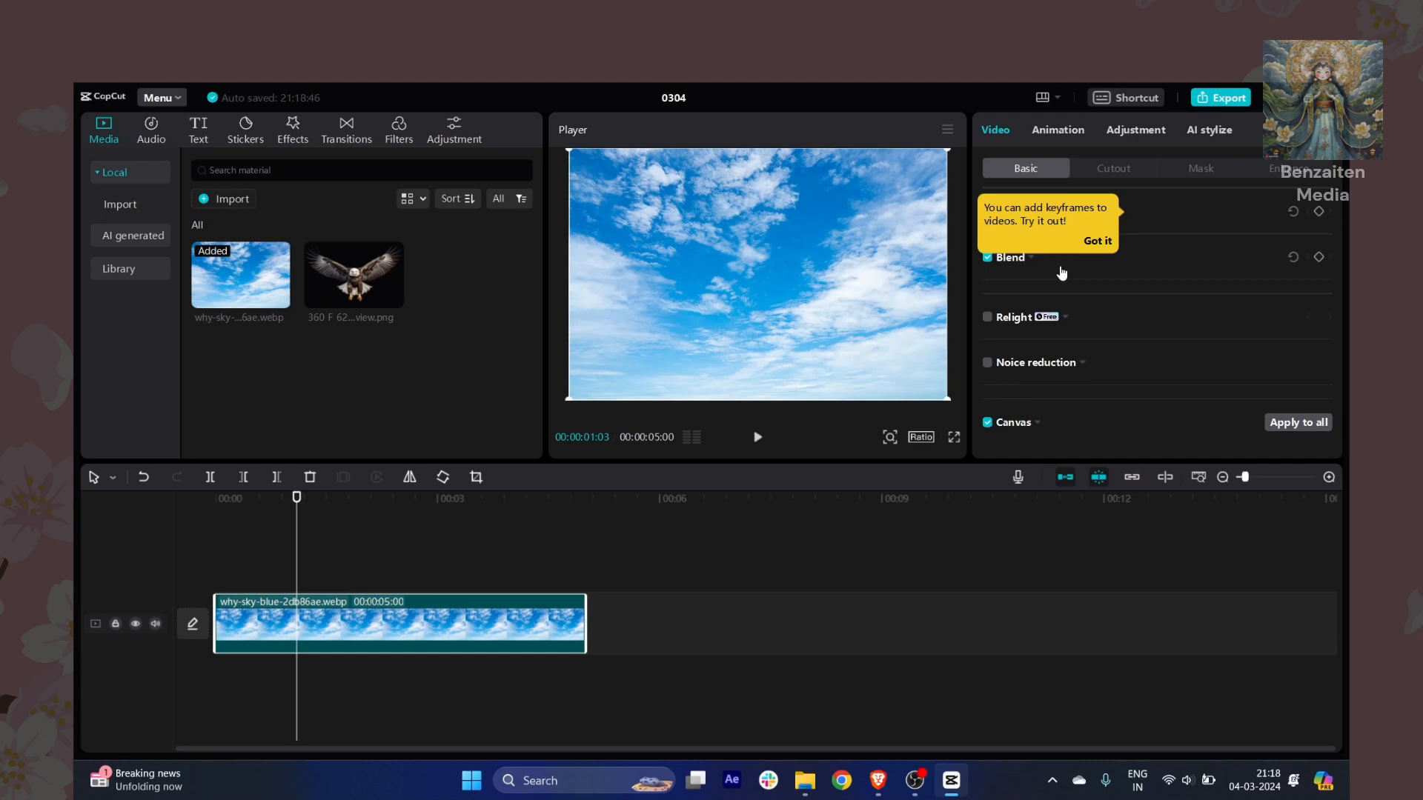
click(1096, 241)
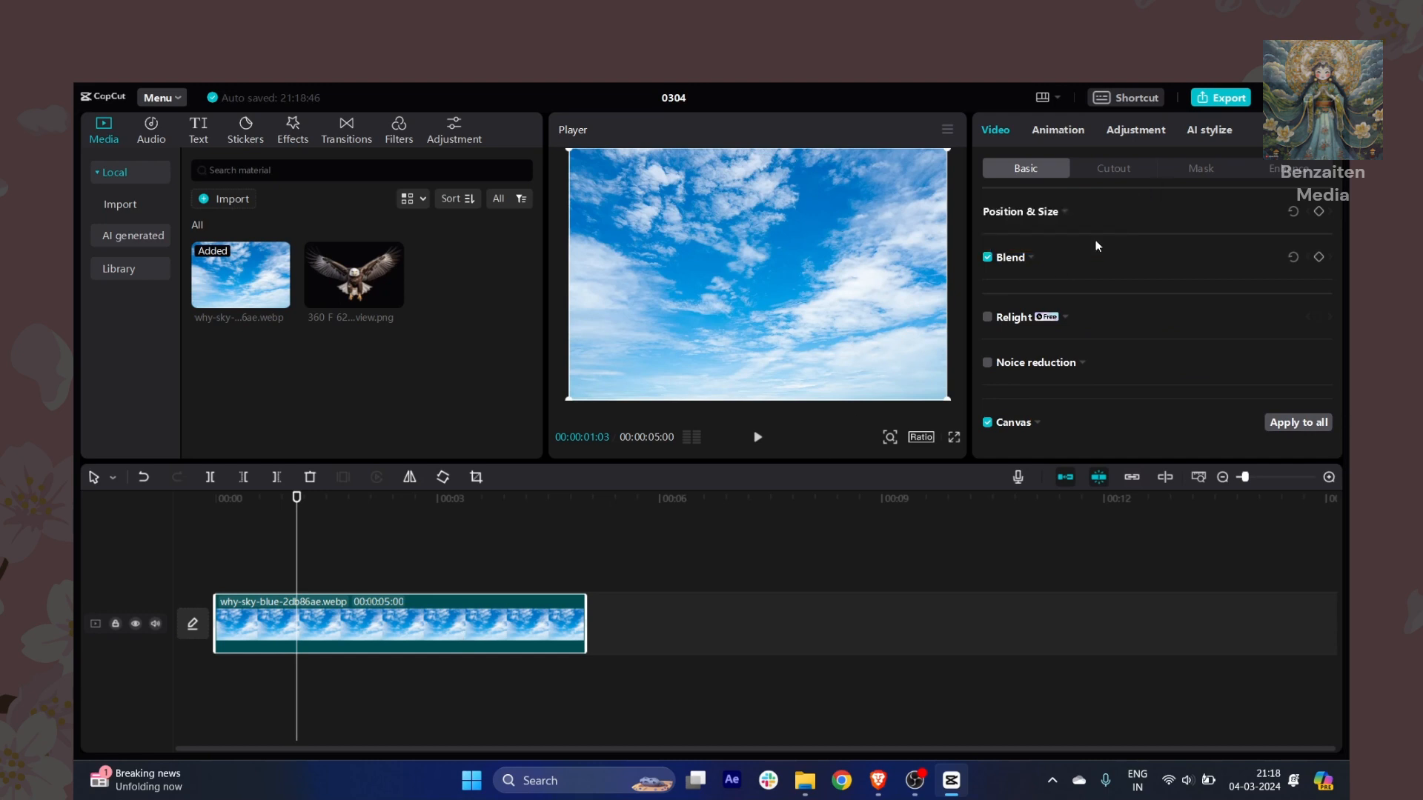
click(1057, 129)
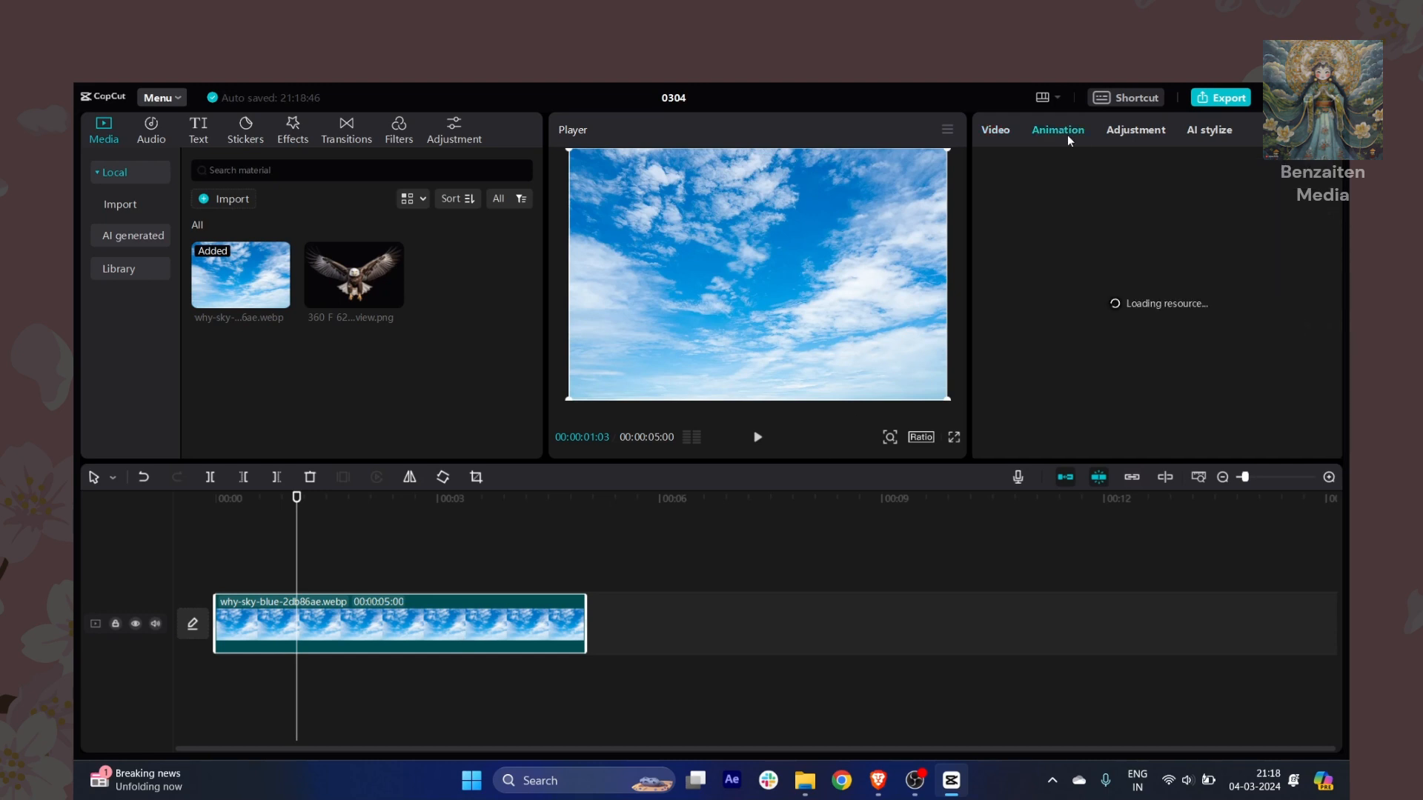
click(353, 275)
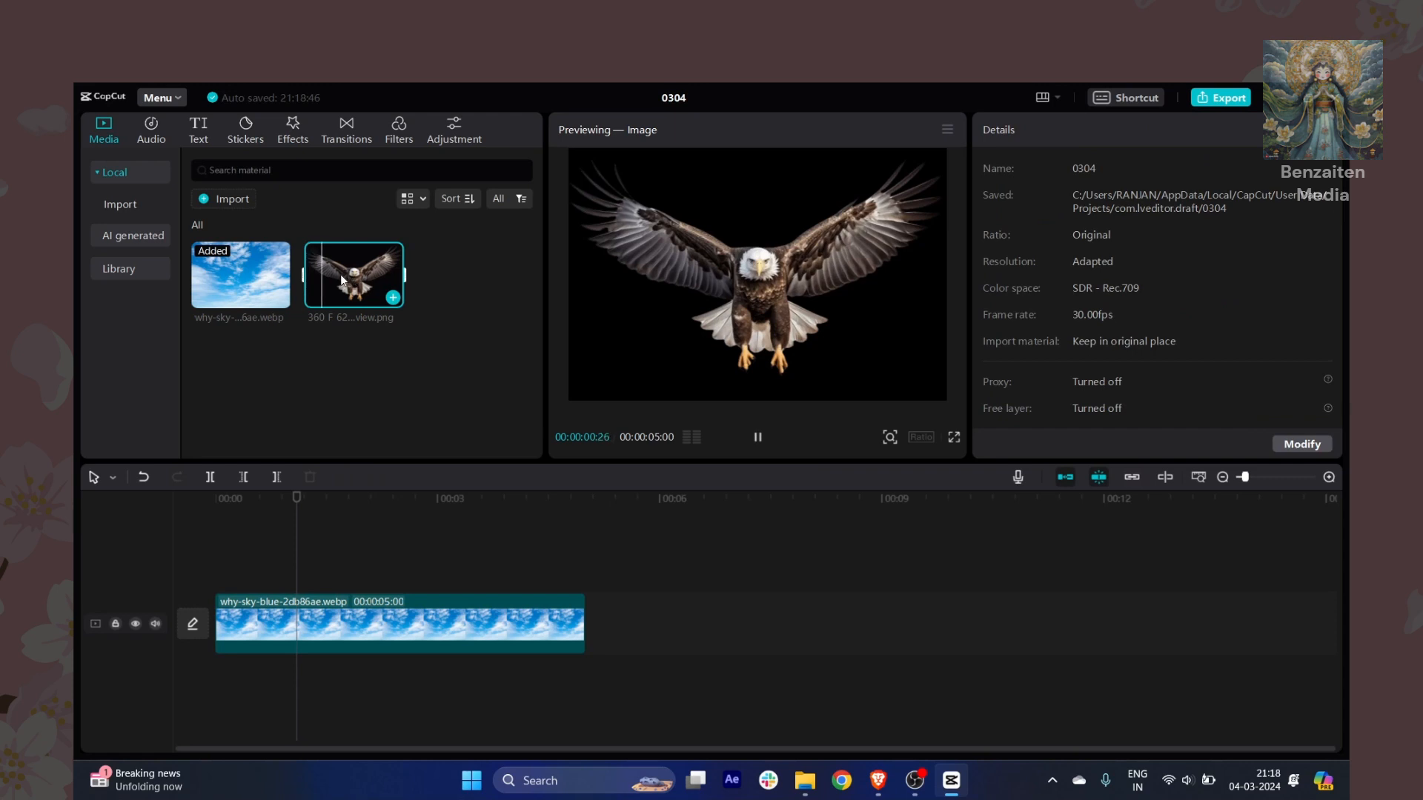
click(392, 296)
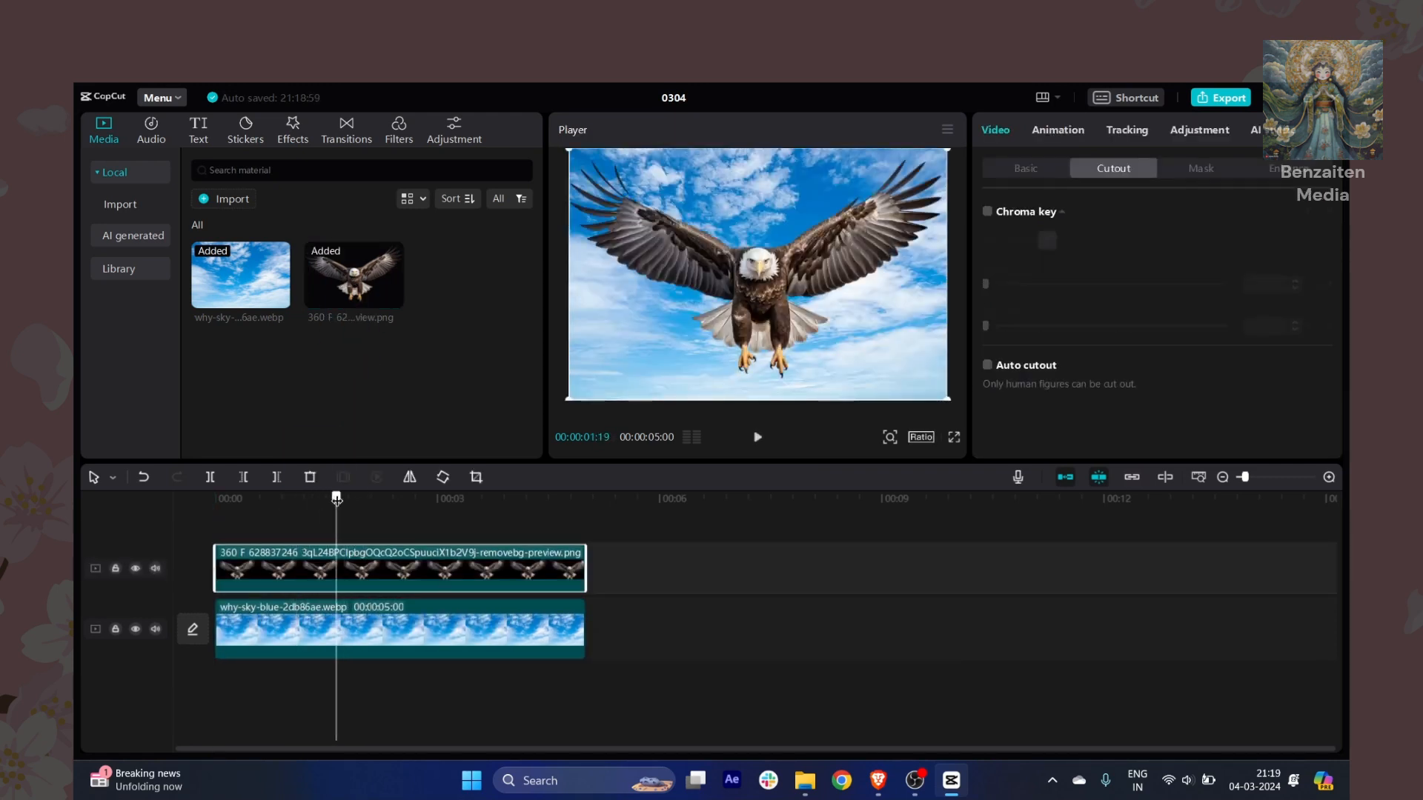
Step: Select the sky clip and show its Video > Basic transform settings
click(400, 629)
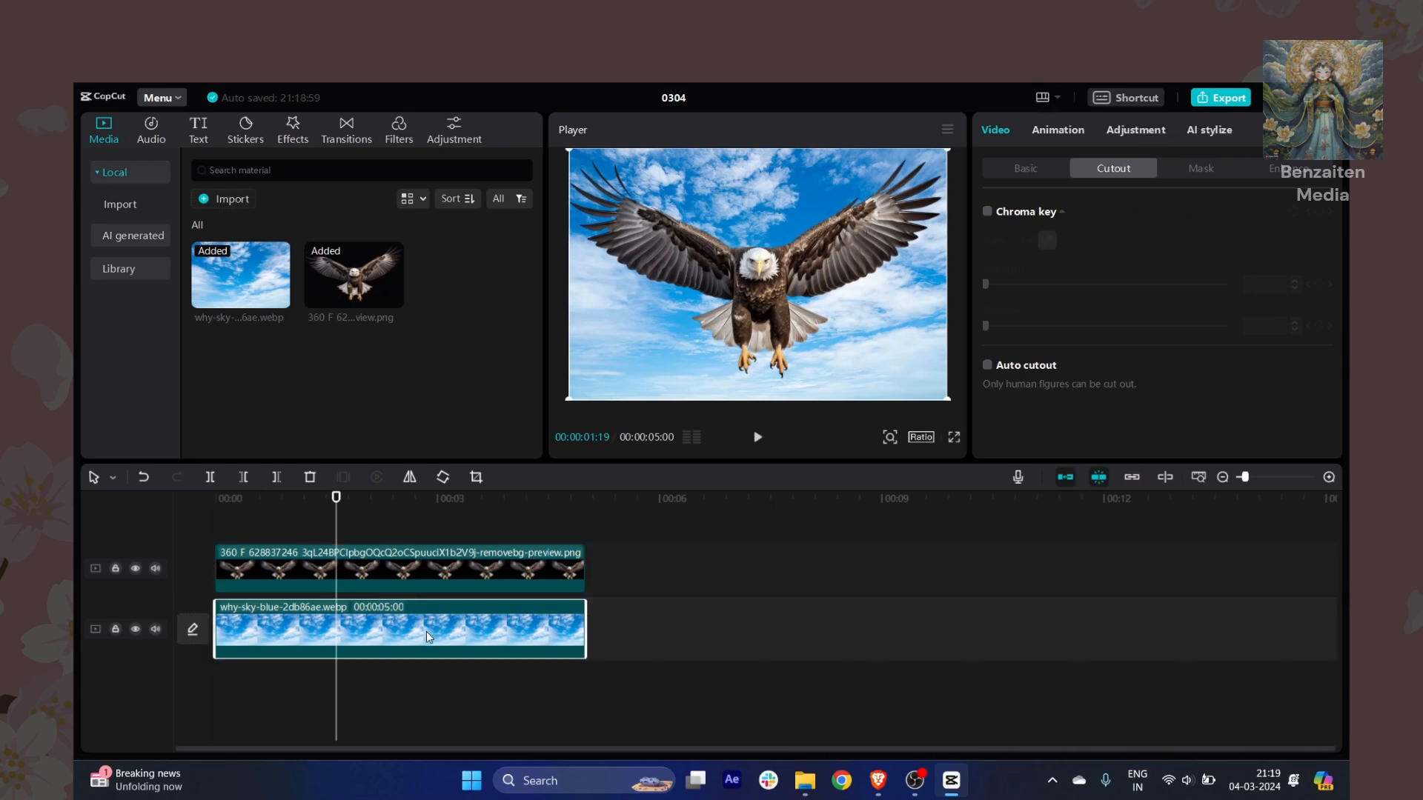
click(1024, 168)
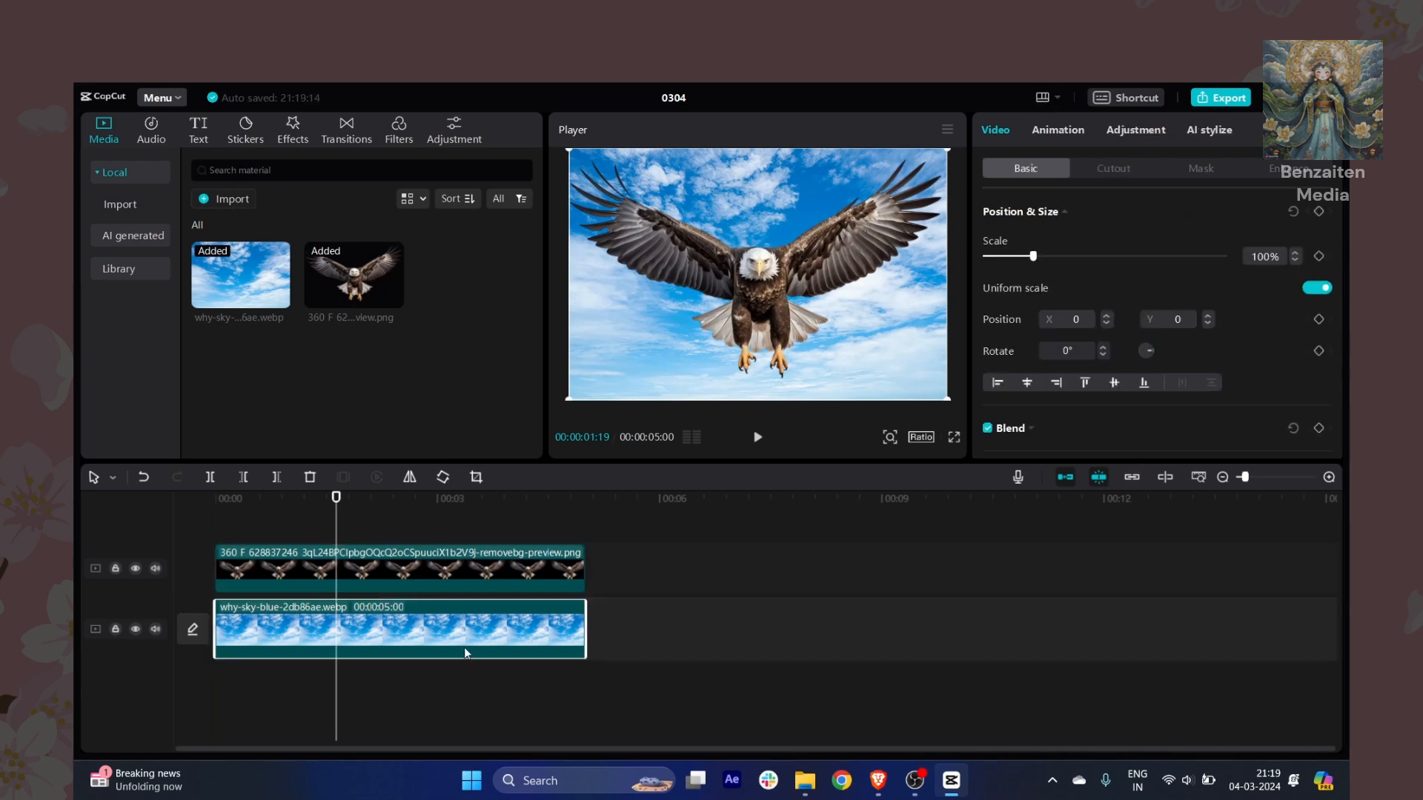
mouse_move(440, 634)
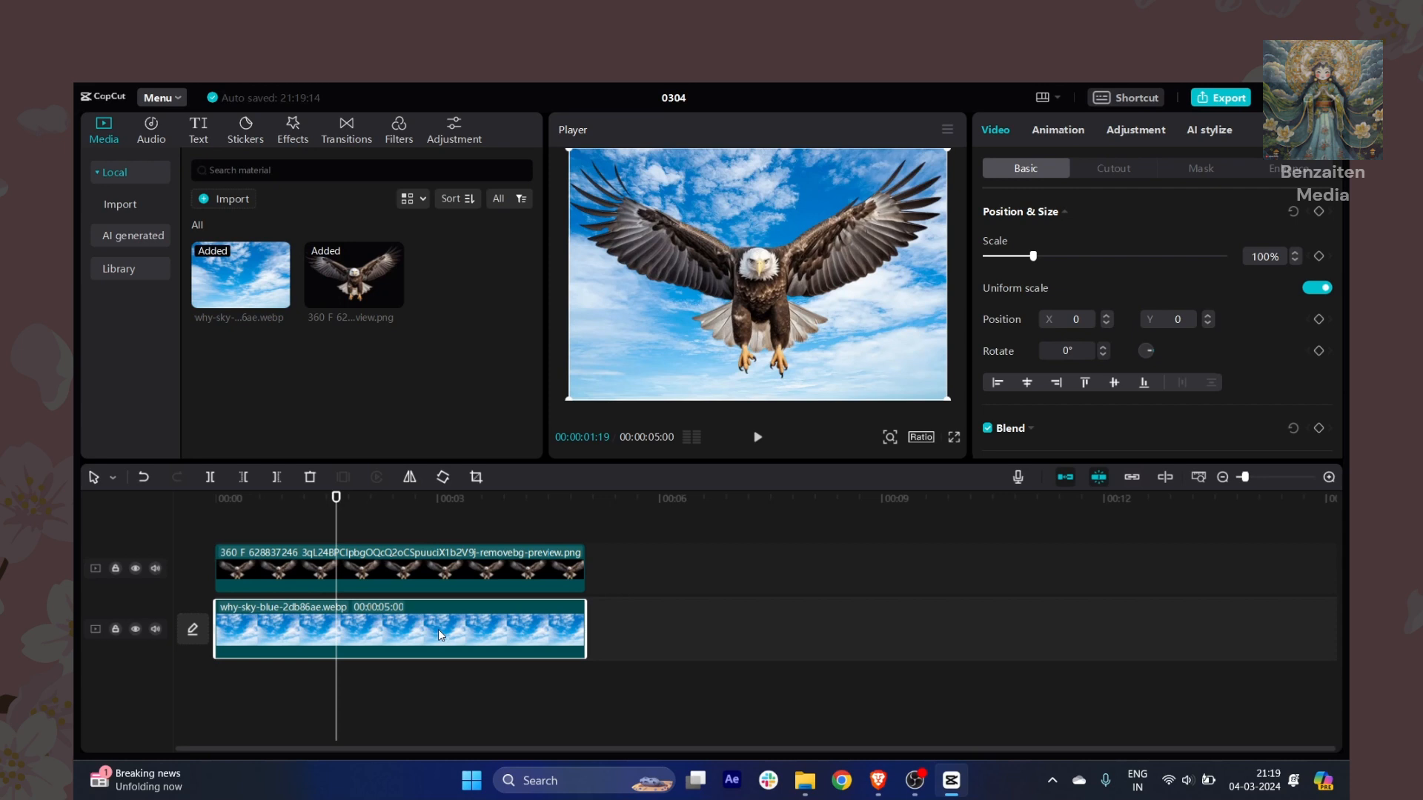
mouse_move(1023, 257)
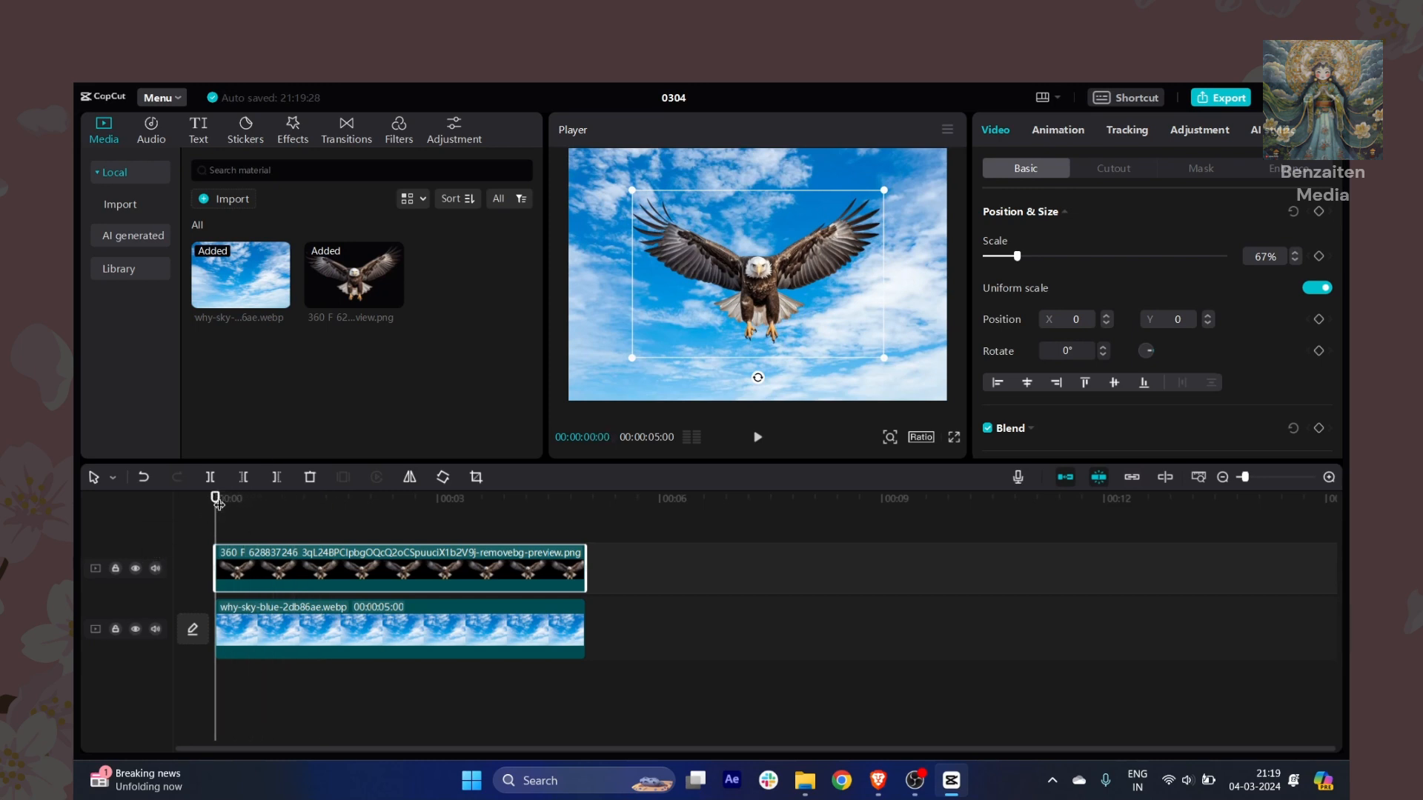
mouse_move(224, 495)
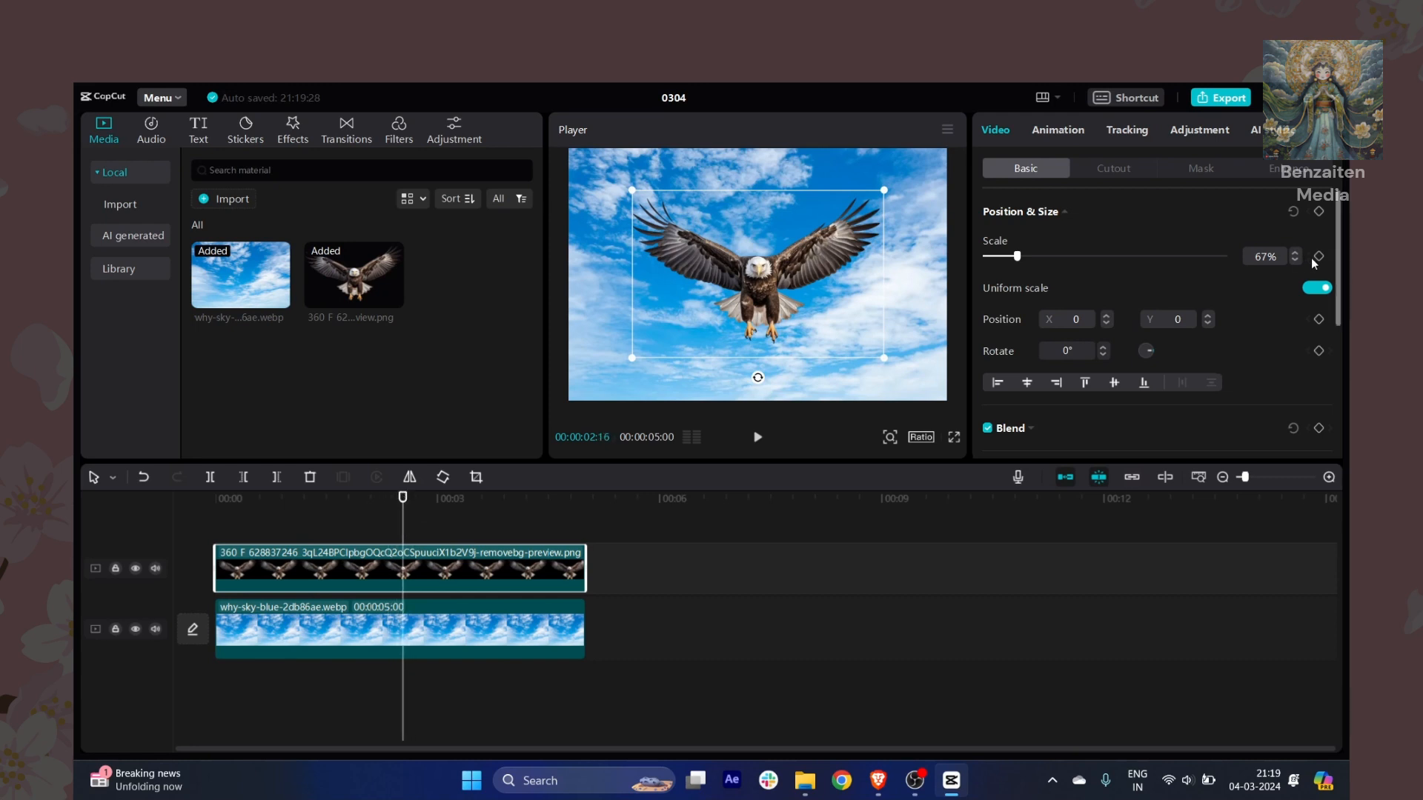
mouse_move(1318, 258)
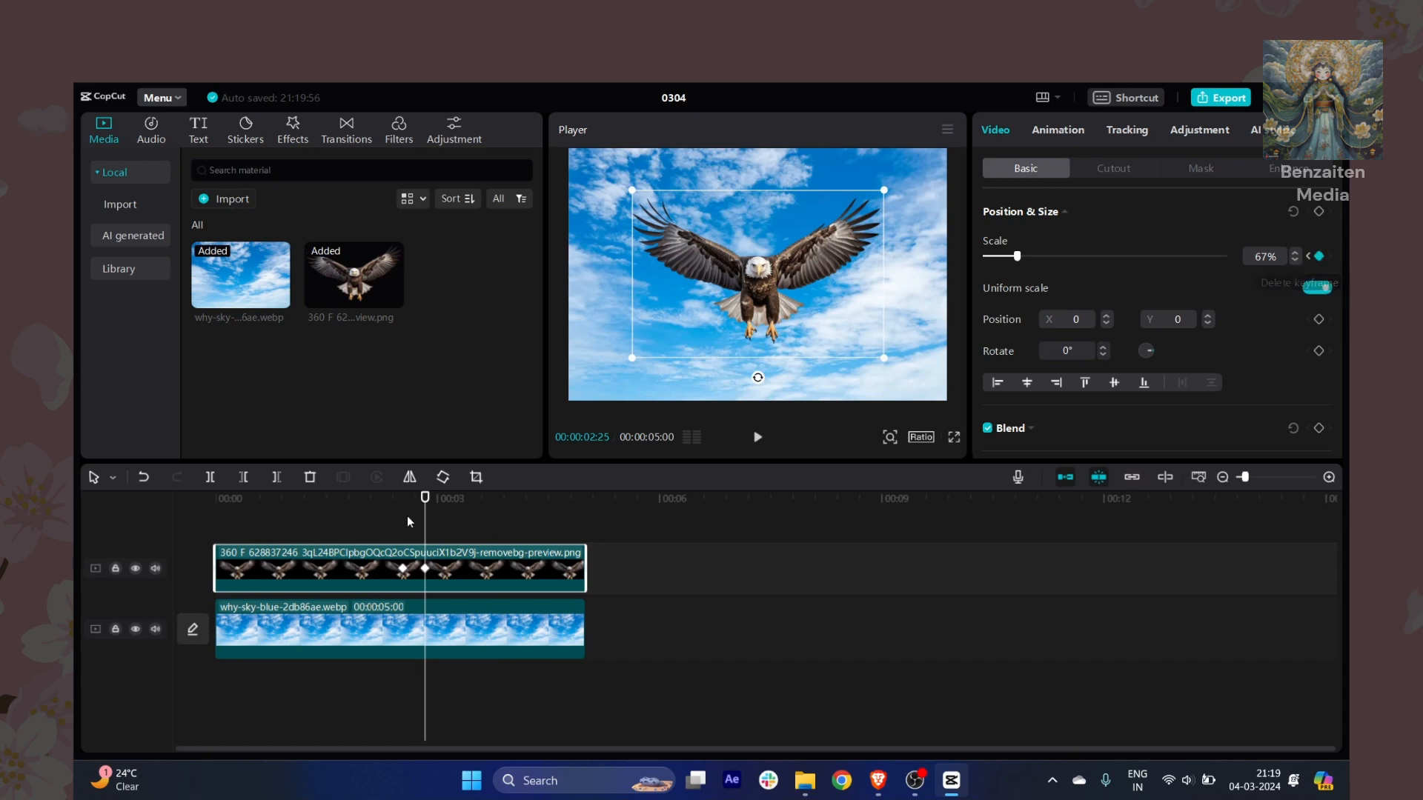
Step: Add a Scale keyframe to the eagle clip at 67% and widen the timeline
click(1314, 288)
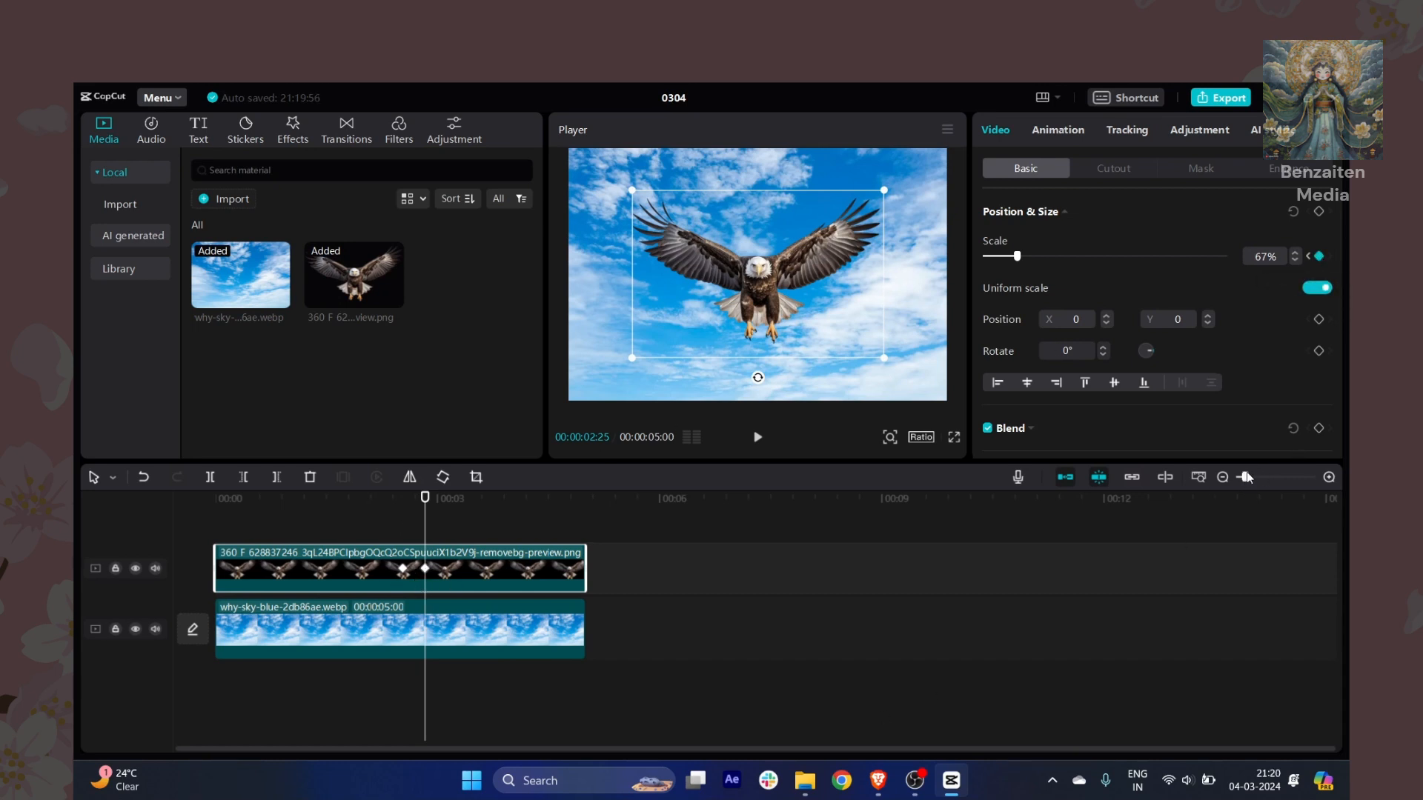
click(1256, 478)
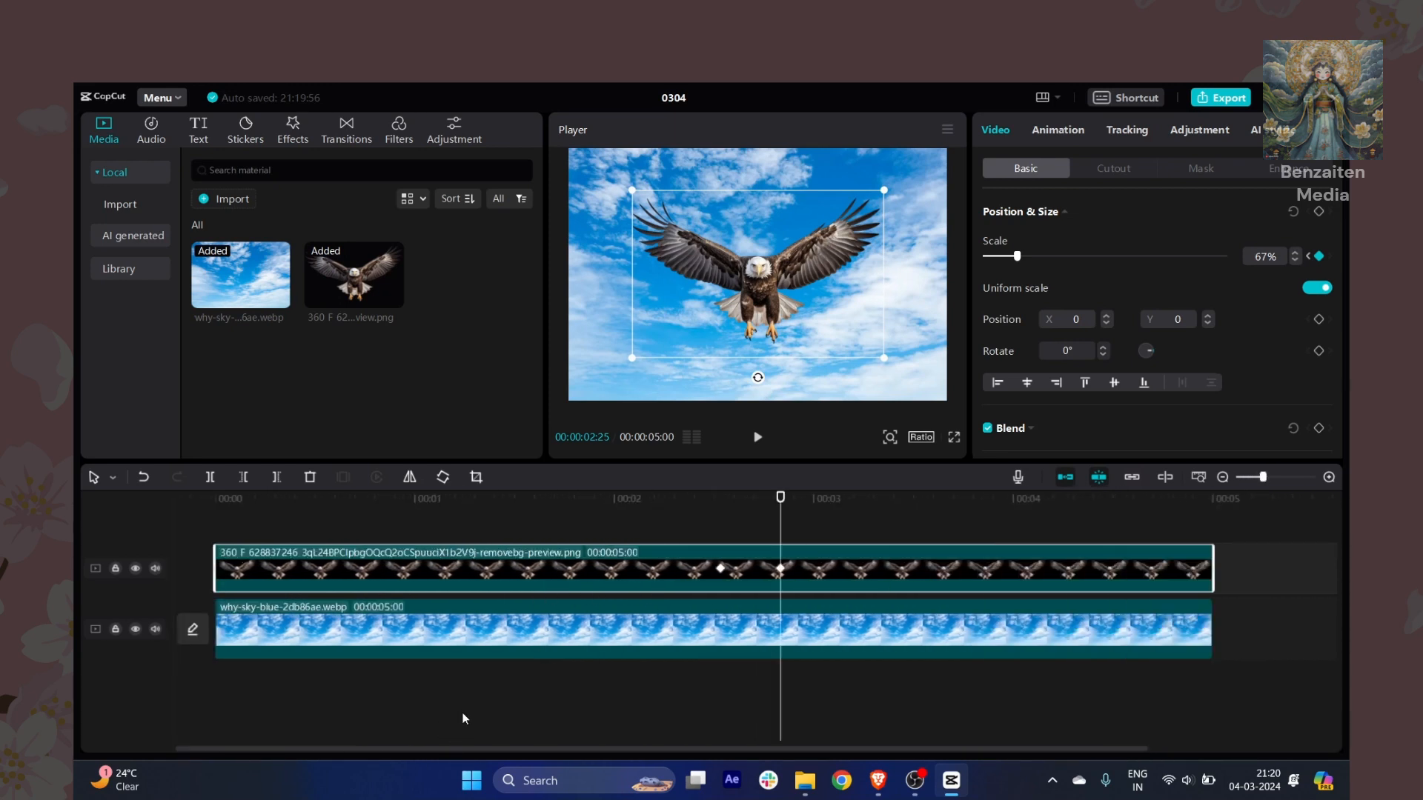
Step: Move the playhead back to the start of the clips near 00:00
click(234, 498)
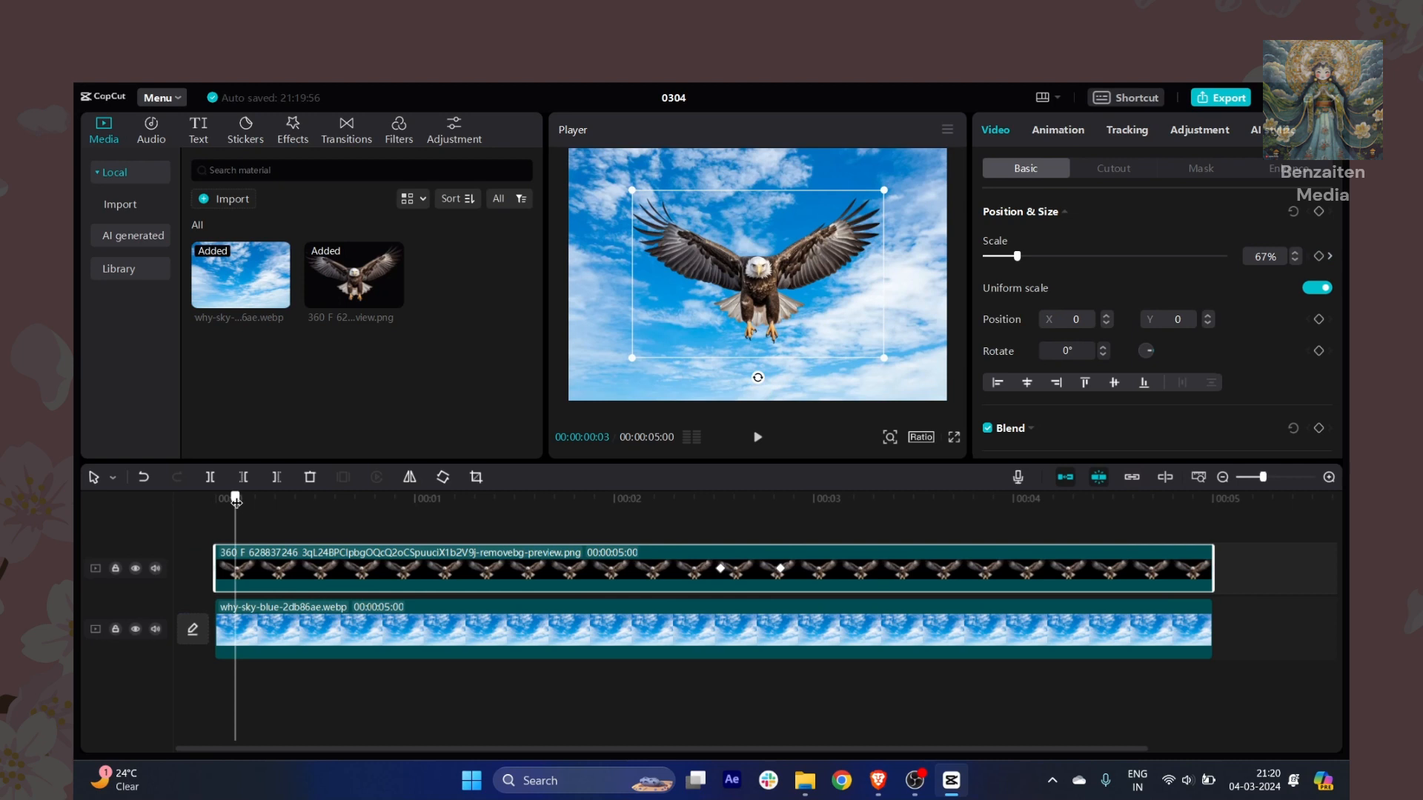
click(639, 497)
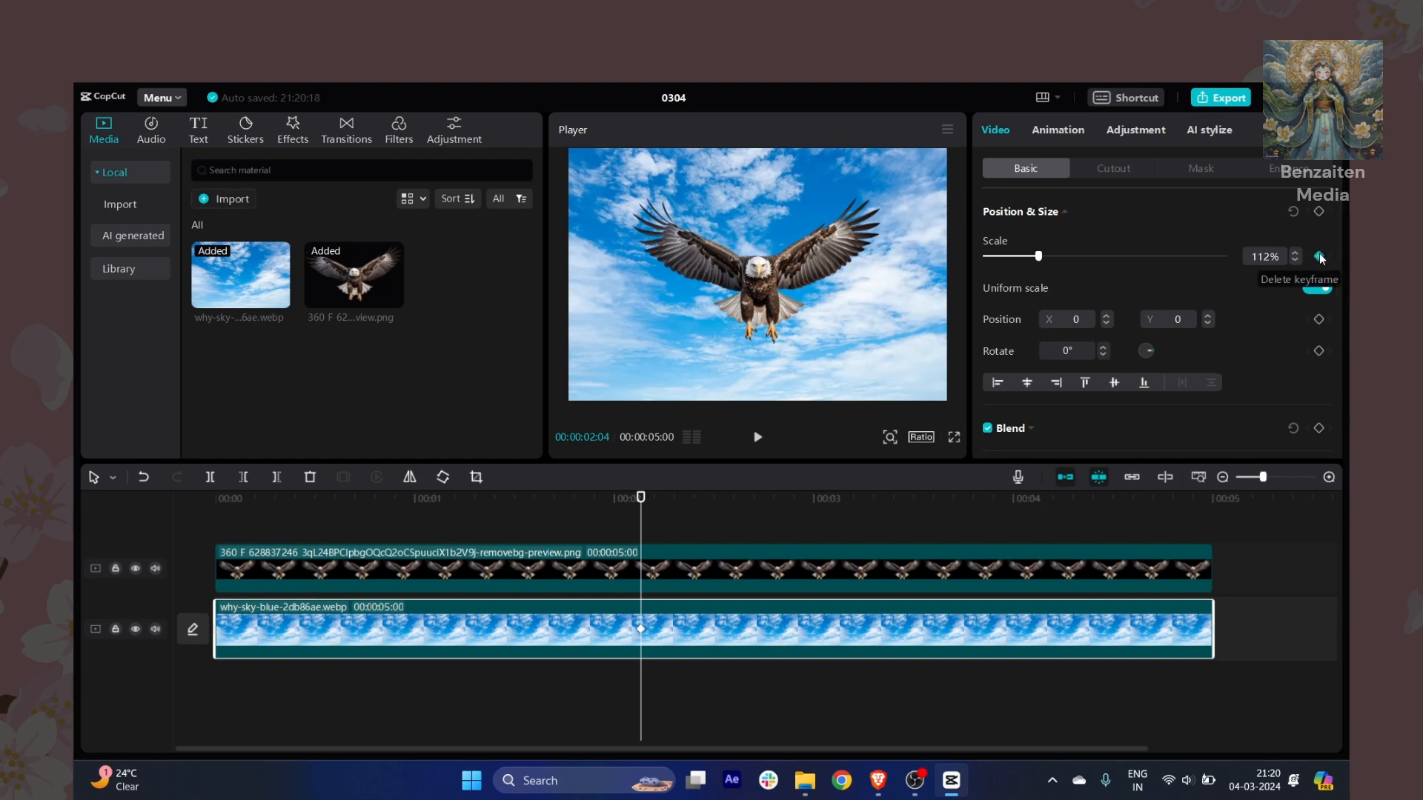
Step: Keyframe the sky clip's Scale up to 112%, then preview it full screen
click(1320, 256)
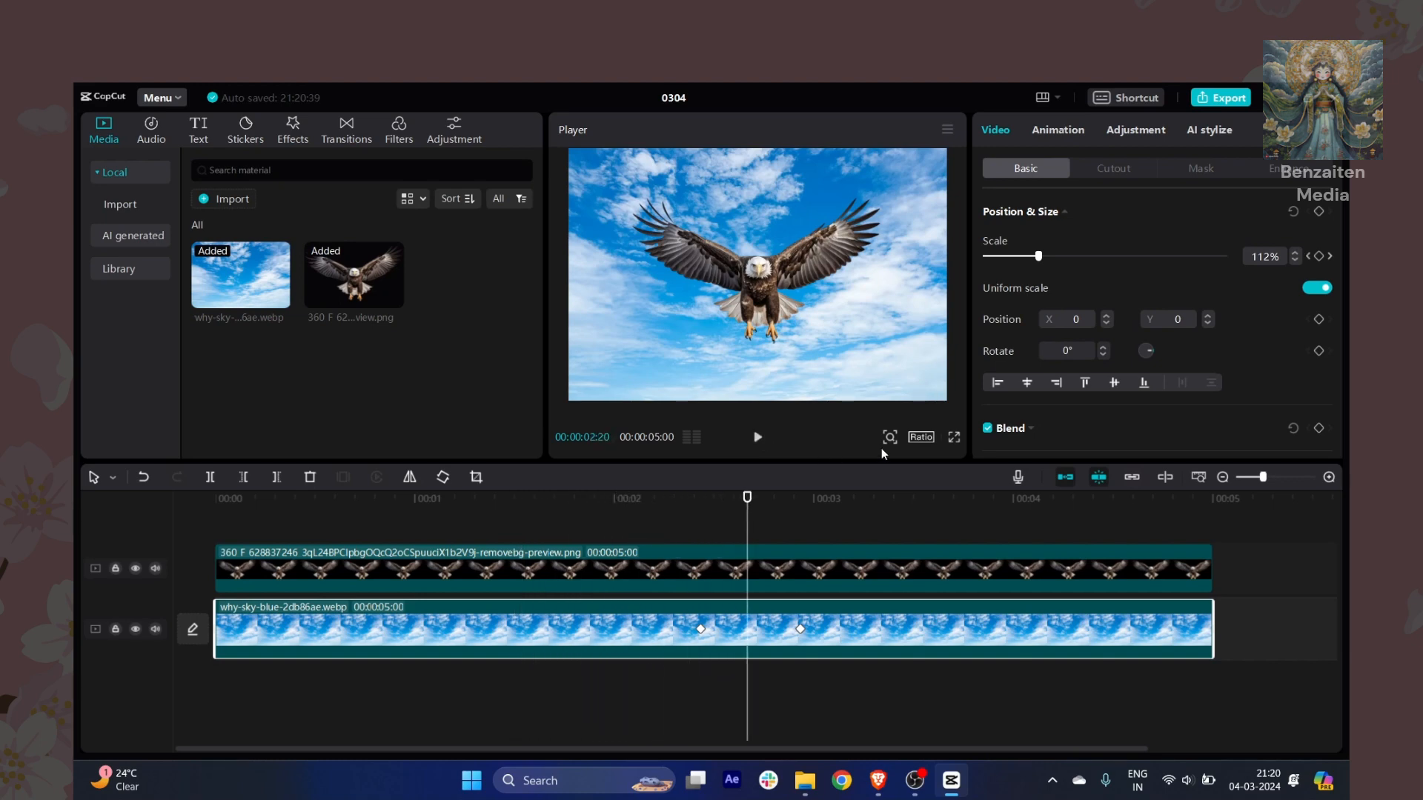
click(953, 437)
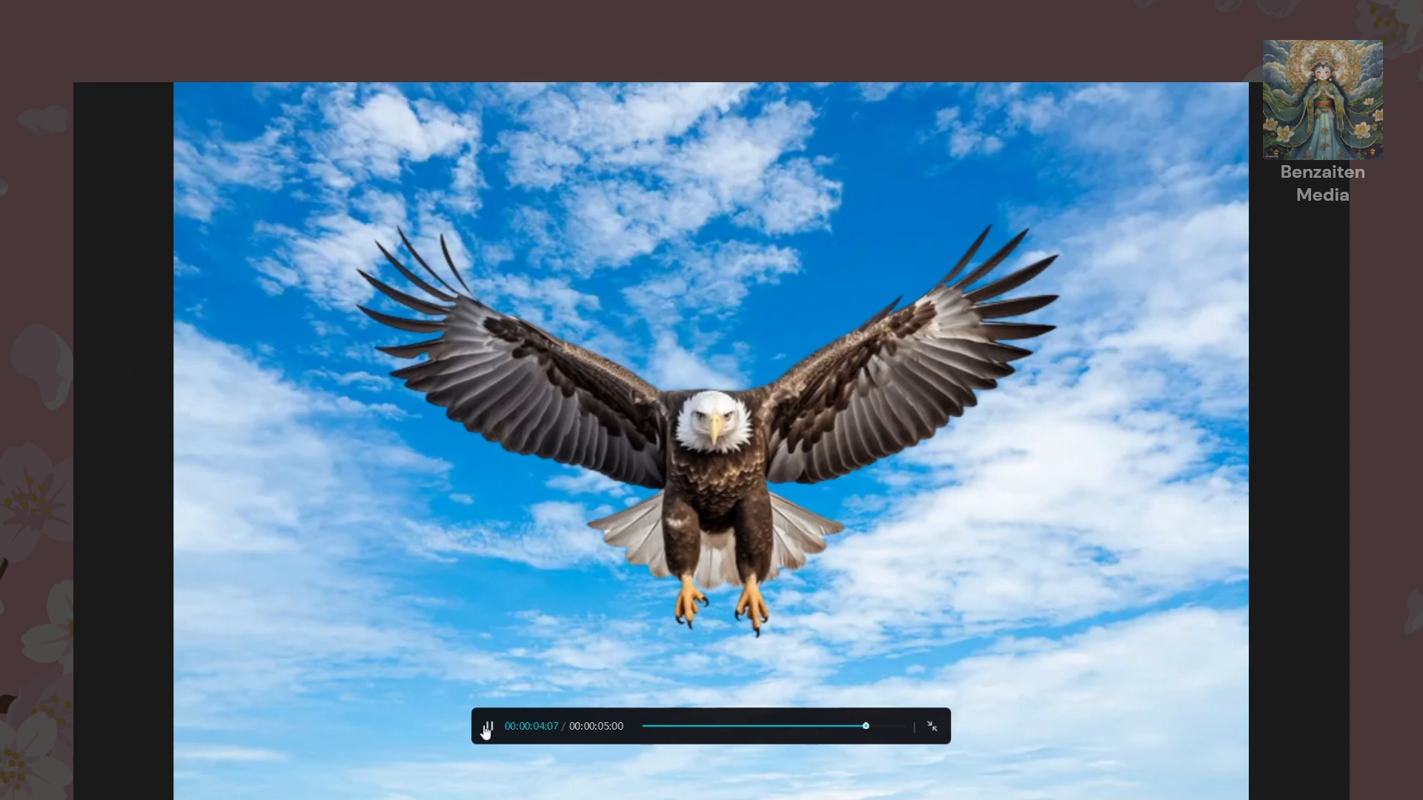
click(931, 726)
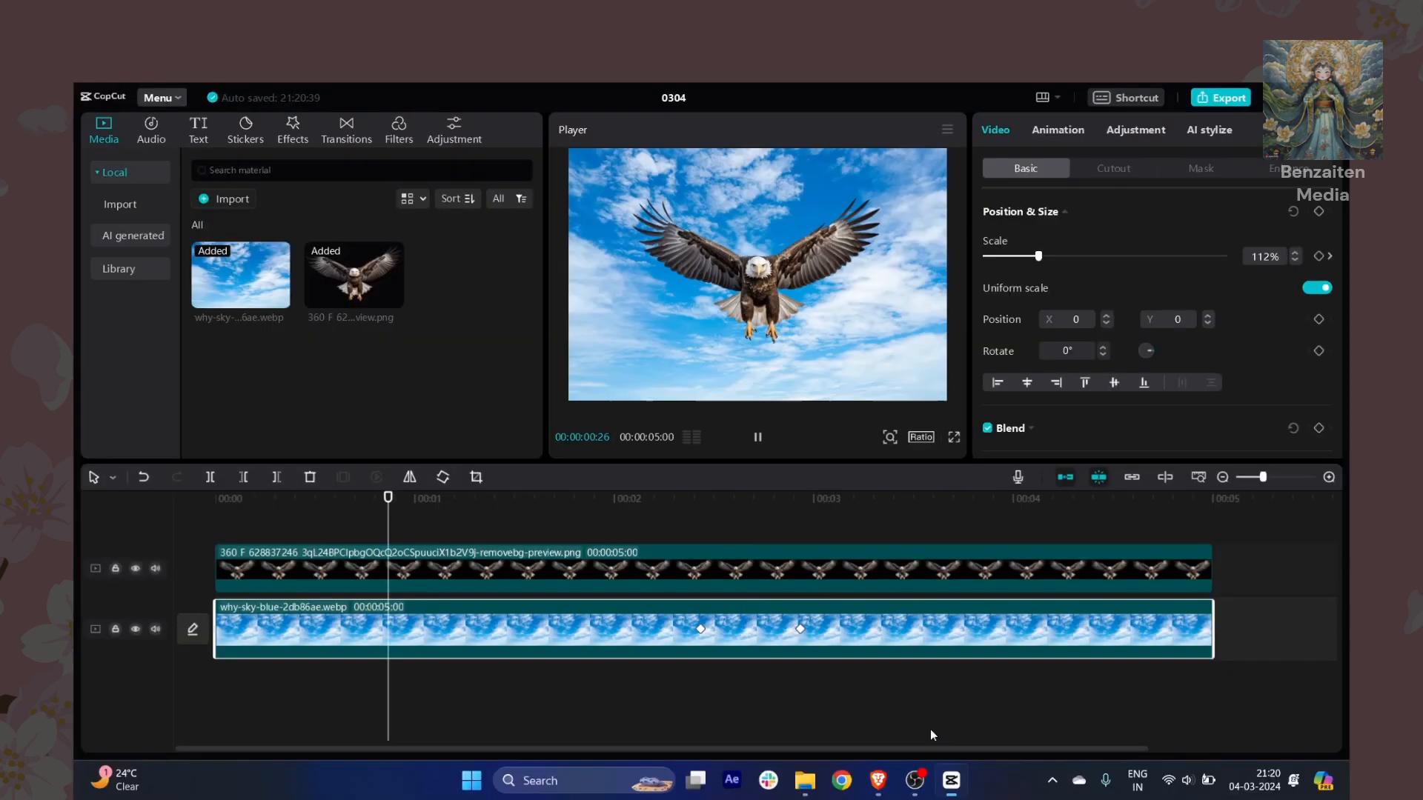
click(687, 497)
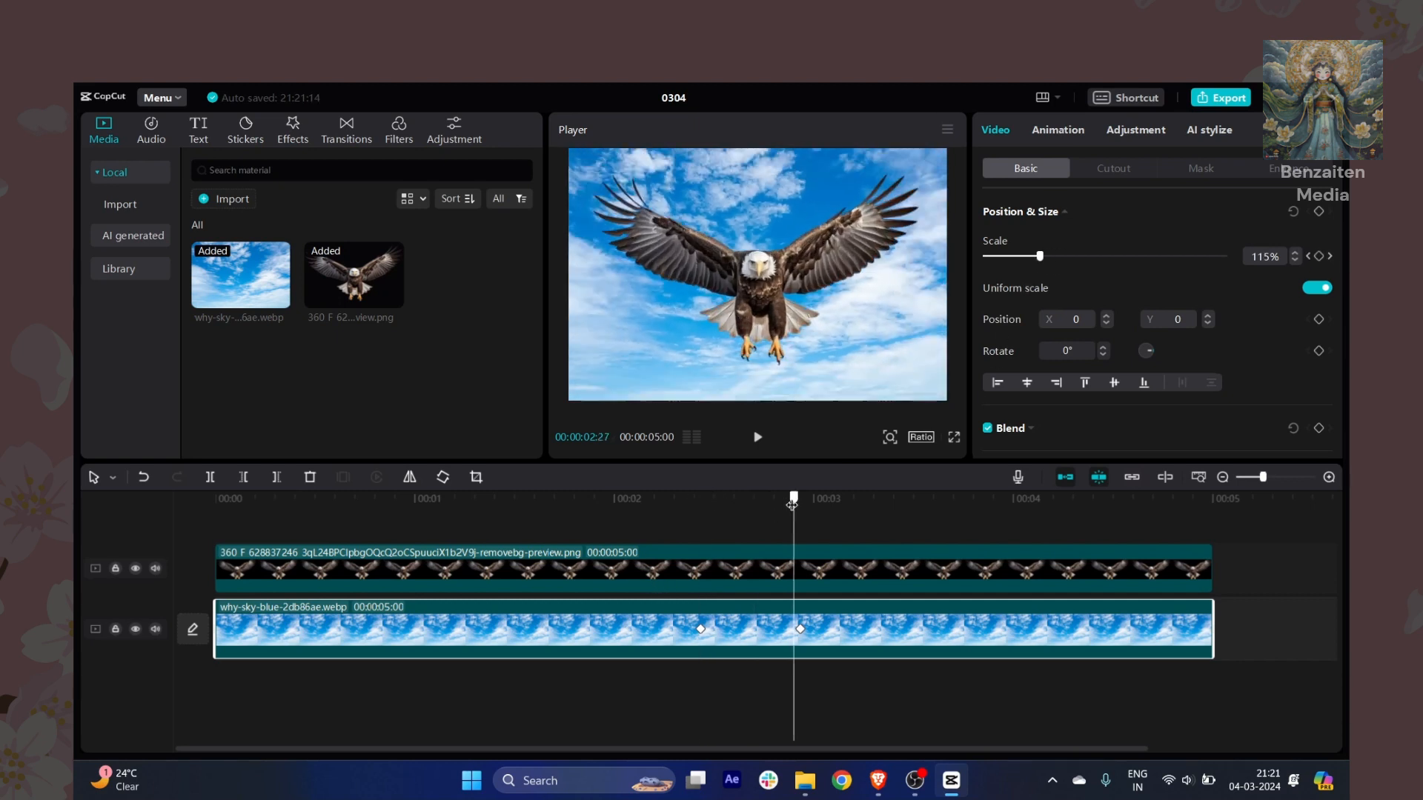
Step: Place the playhead just past the keyframes and play the eagle zoom animation
click(756, 436)
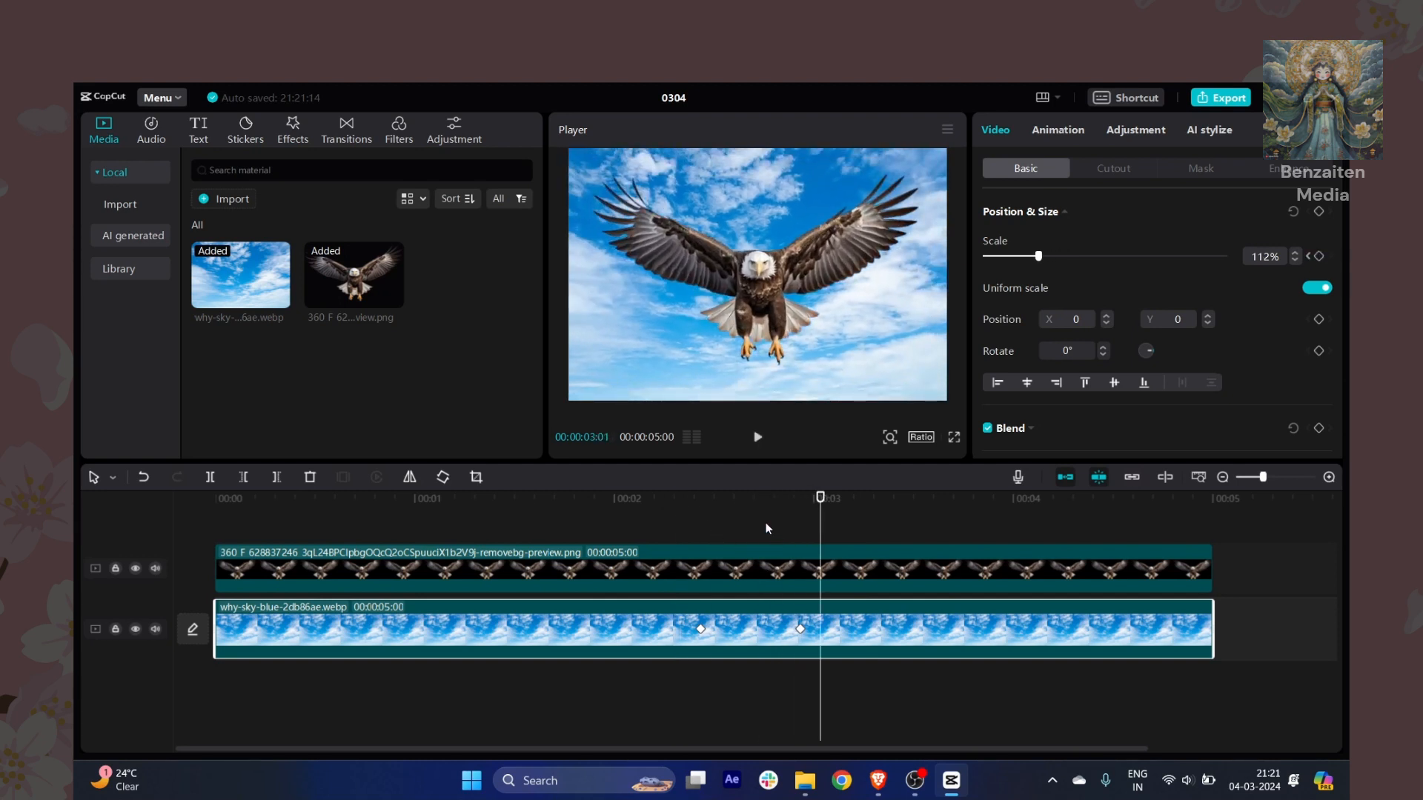
click(756, 436)
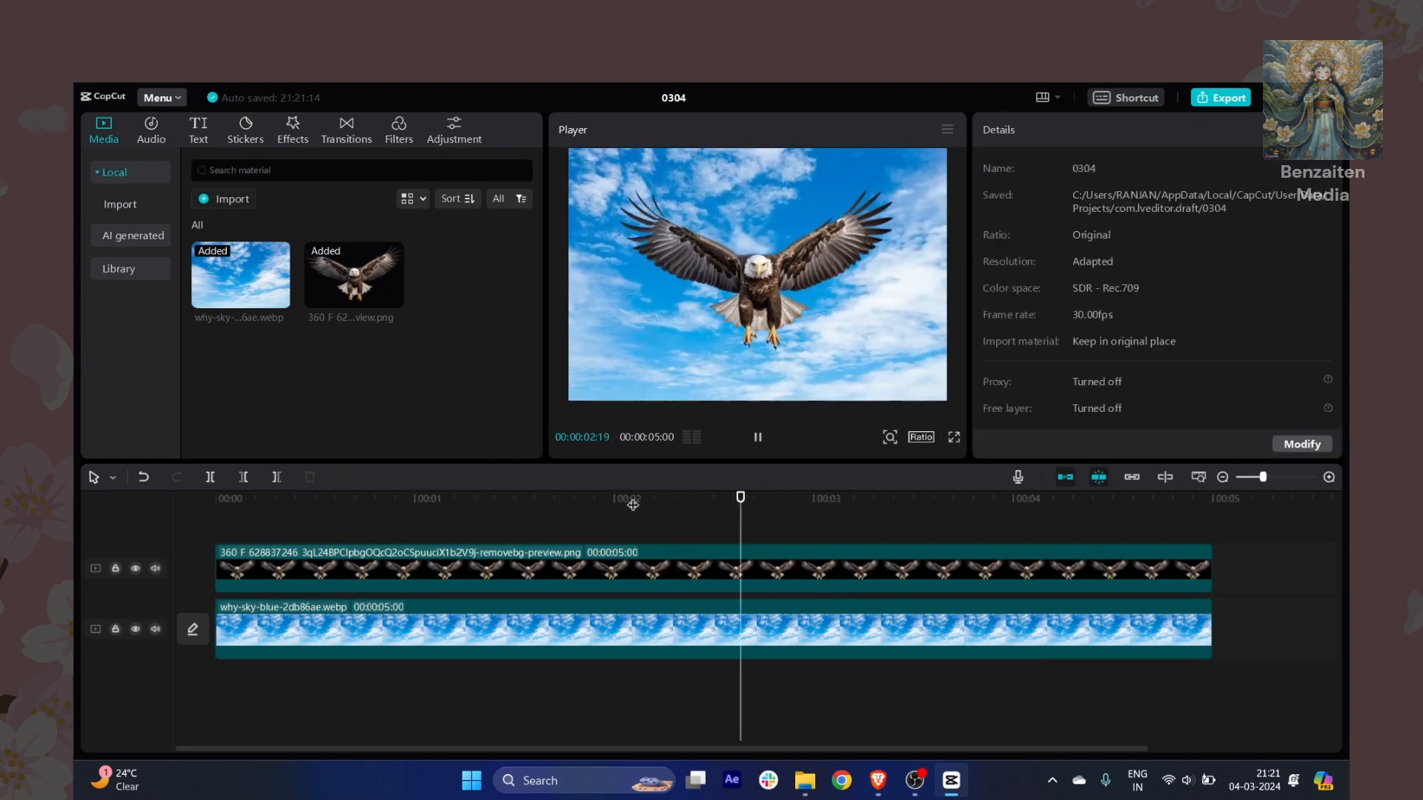